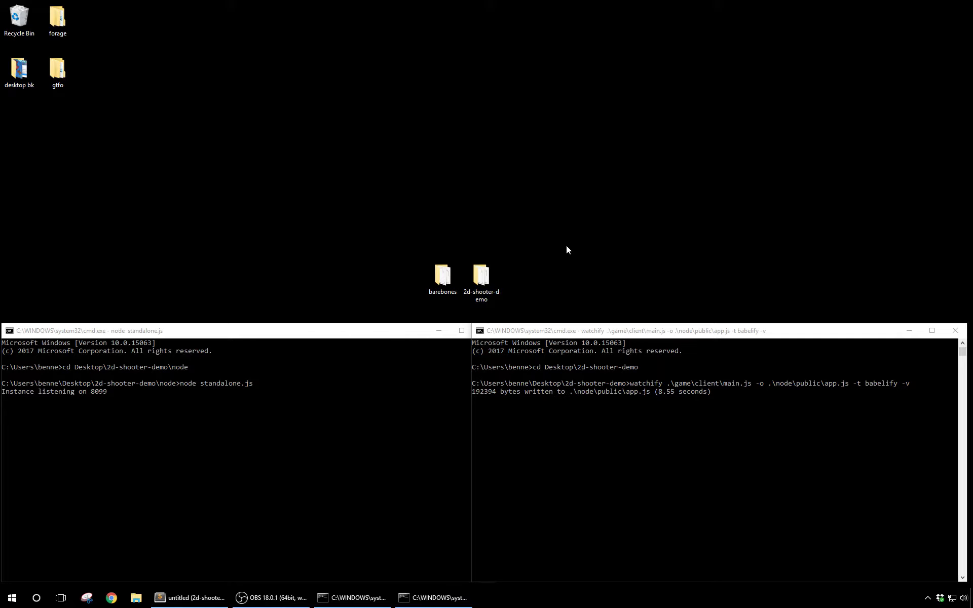
mouse_move(549, 297)
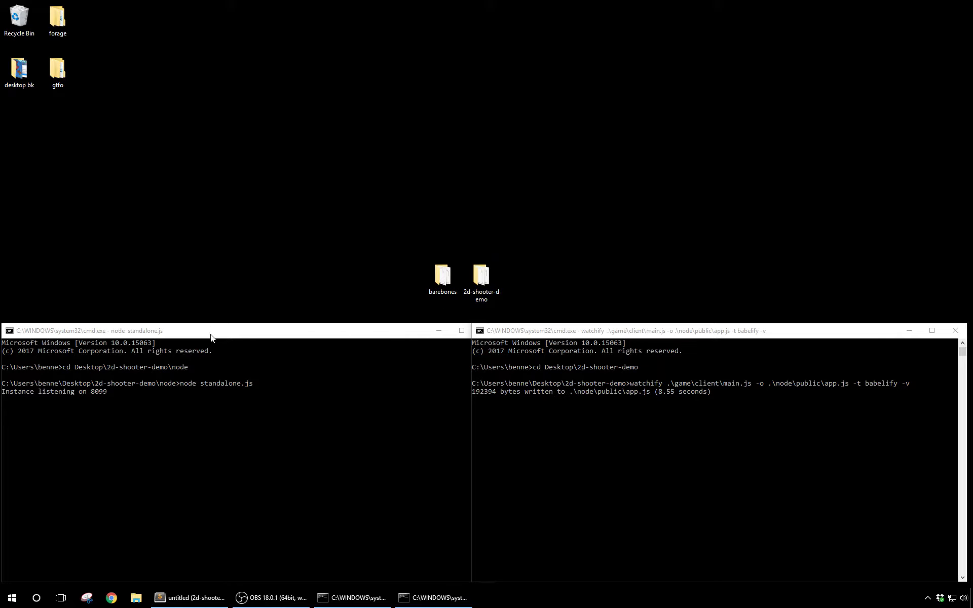
- Focus the console running the node standalone server on port 8099
left_click(237, 330)
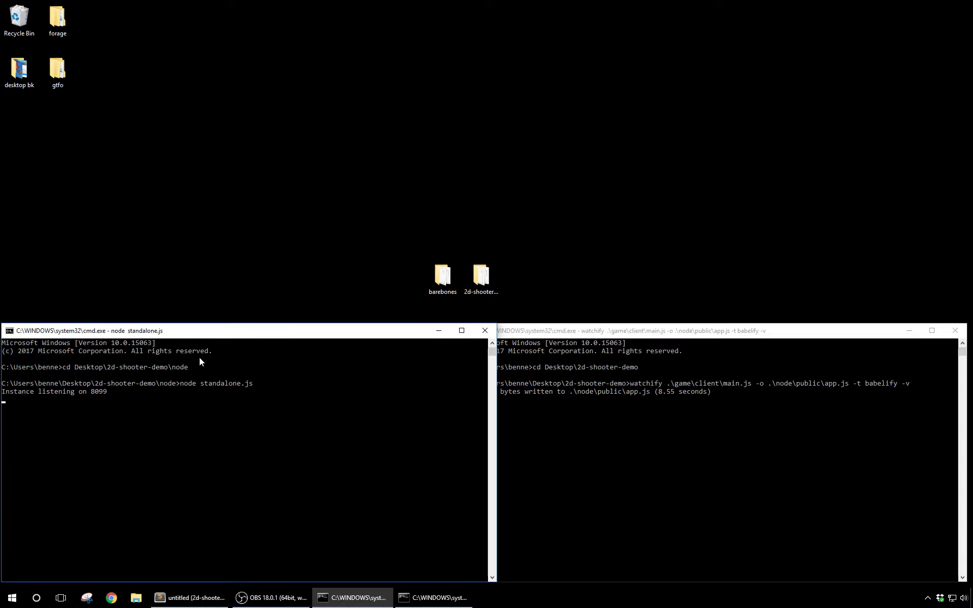
mouse_move(247, 426)
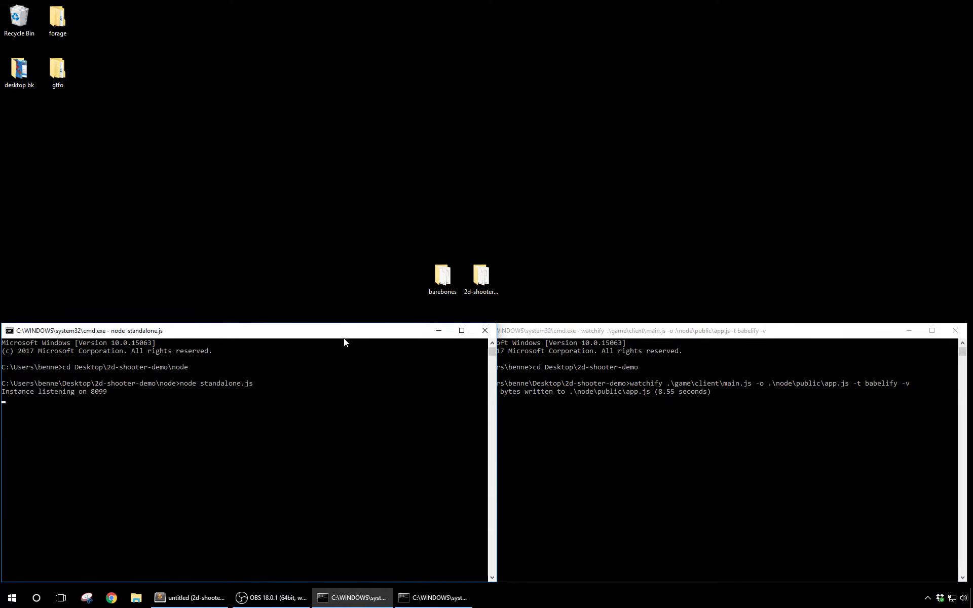
- Bring up the 2d-shooter-demo project and expand the game > bot folder
left_click(195, 598)
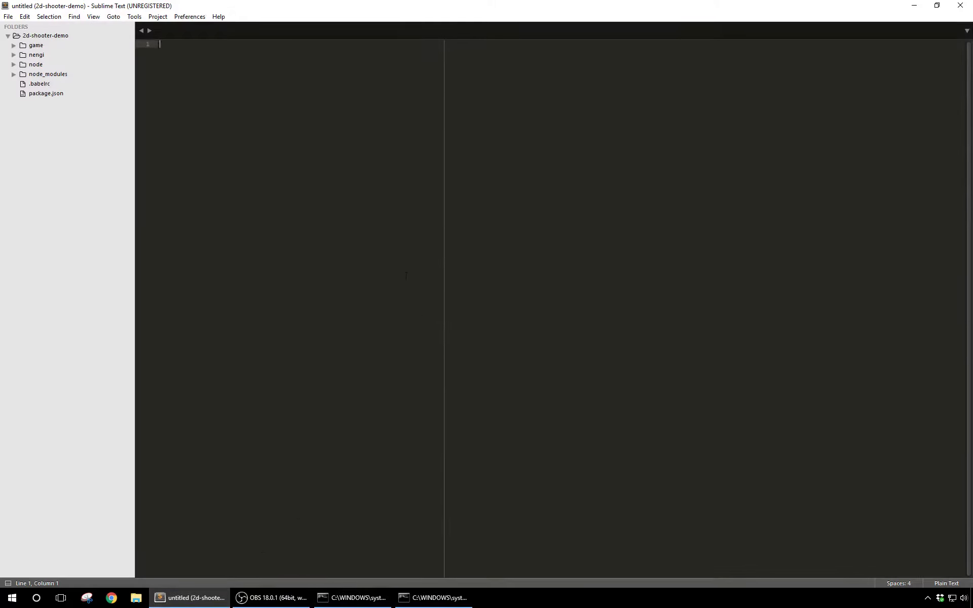
left_click(15, 45)
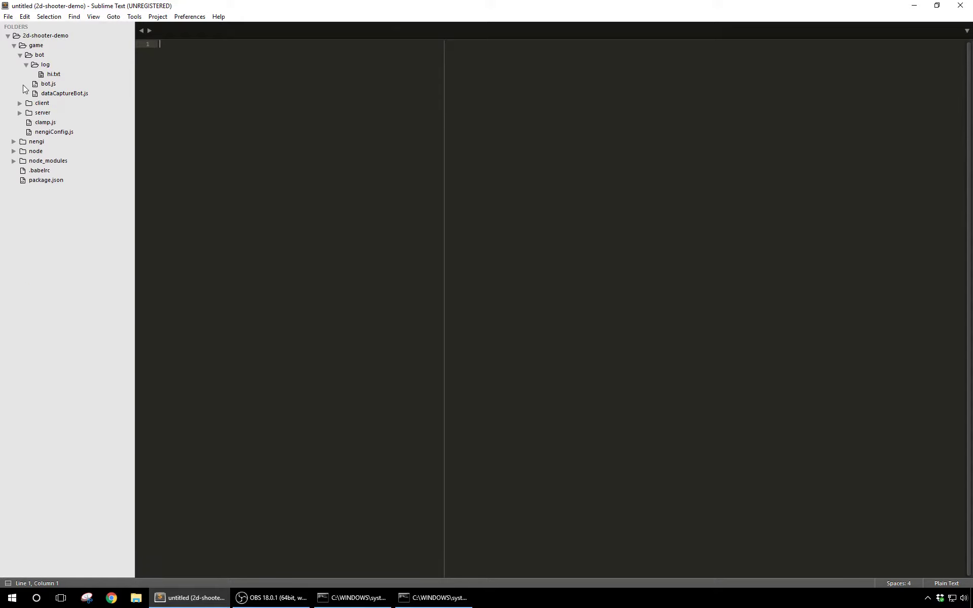
left_click(37, 55)
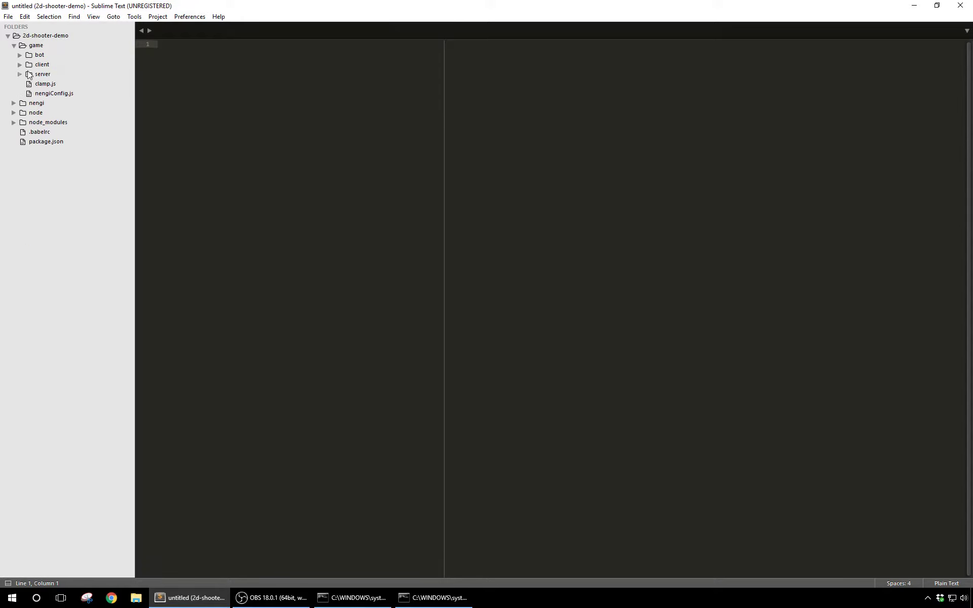
left_click(40, 55)
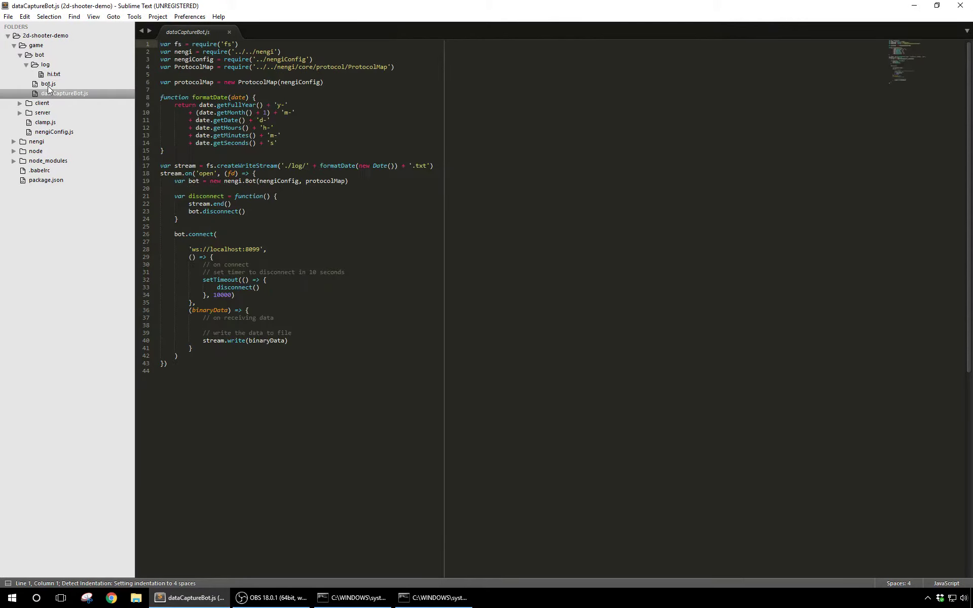
- View the bot.js and dataCaptureBot.js scripts in turn
left_click(48, 84)
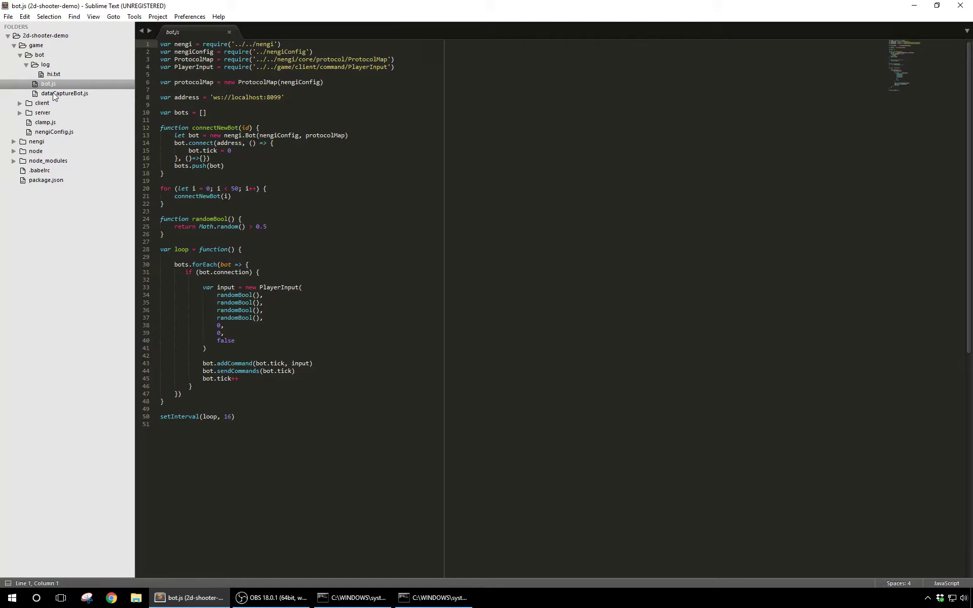
left_click(160, 44)
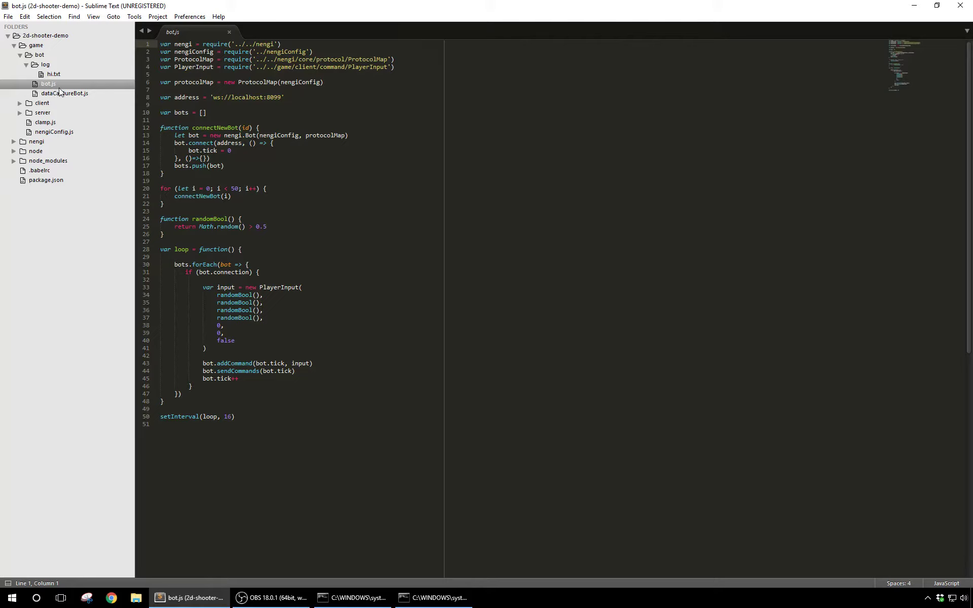
left_click(65, 93)
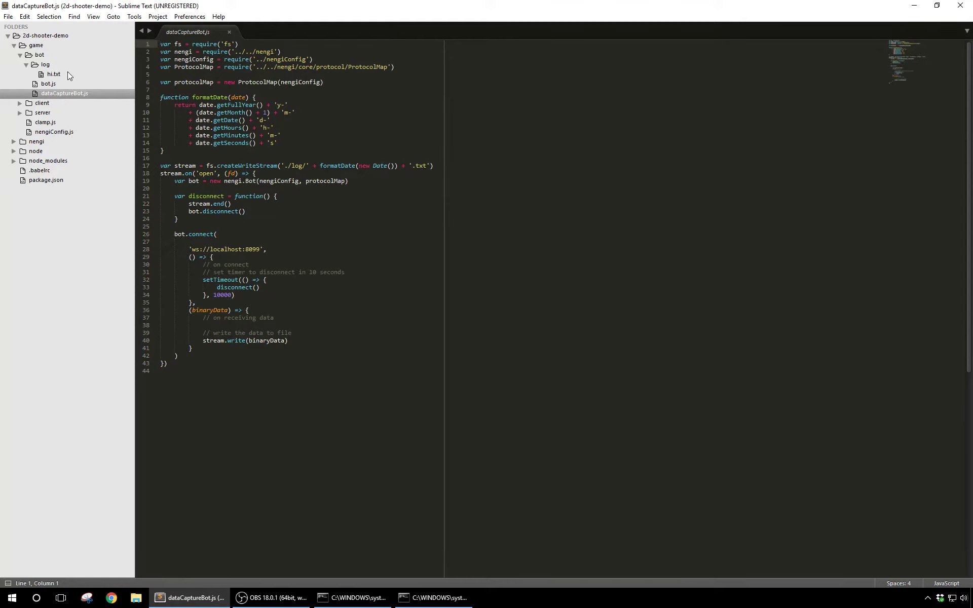
mouse_move(44, 89)
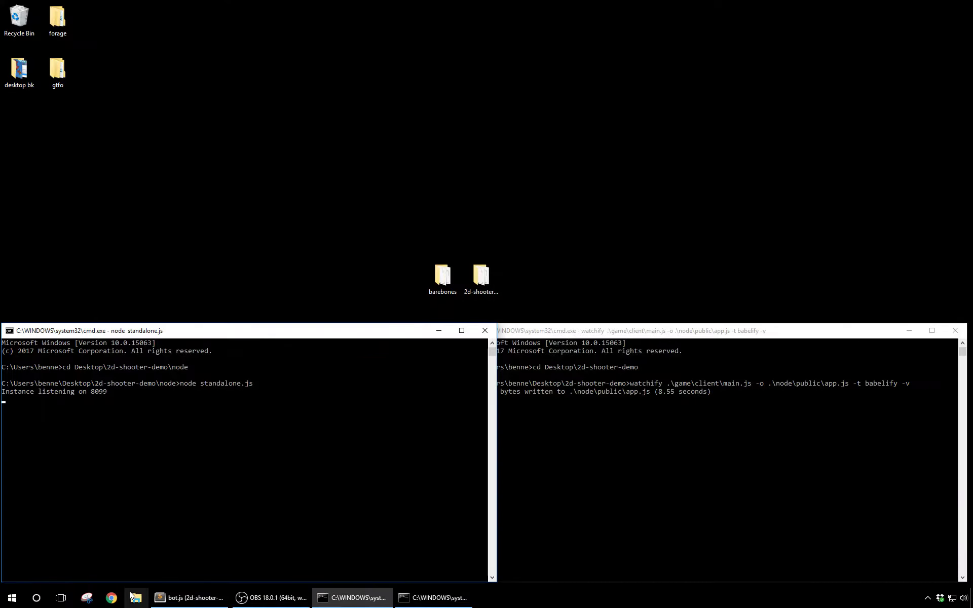
- Load the nengi demo at localhost:7999 in a new Chrome window snapped beside the console
left_click(110, 598)
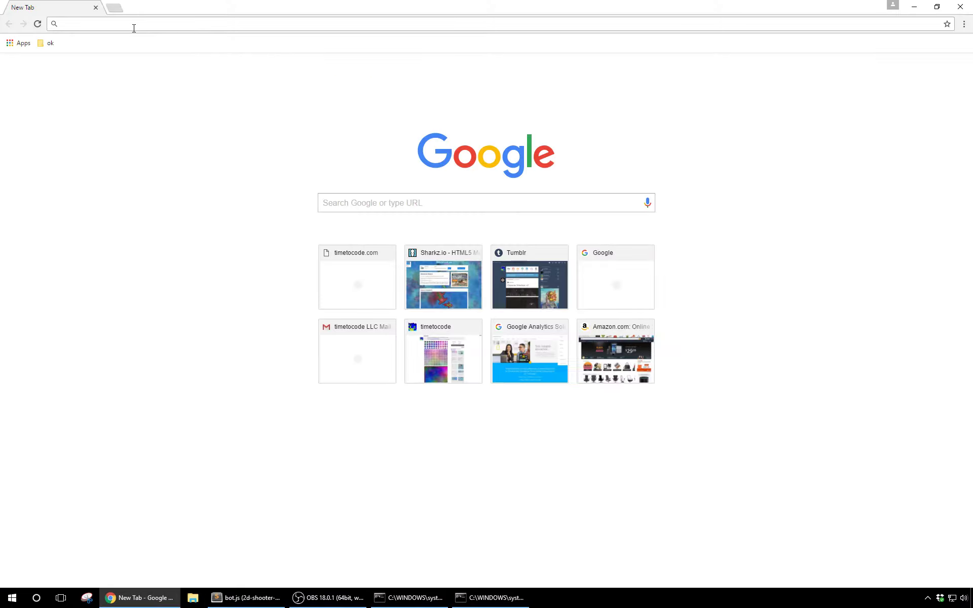
type("localhost:7999")
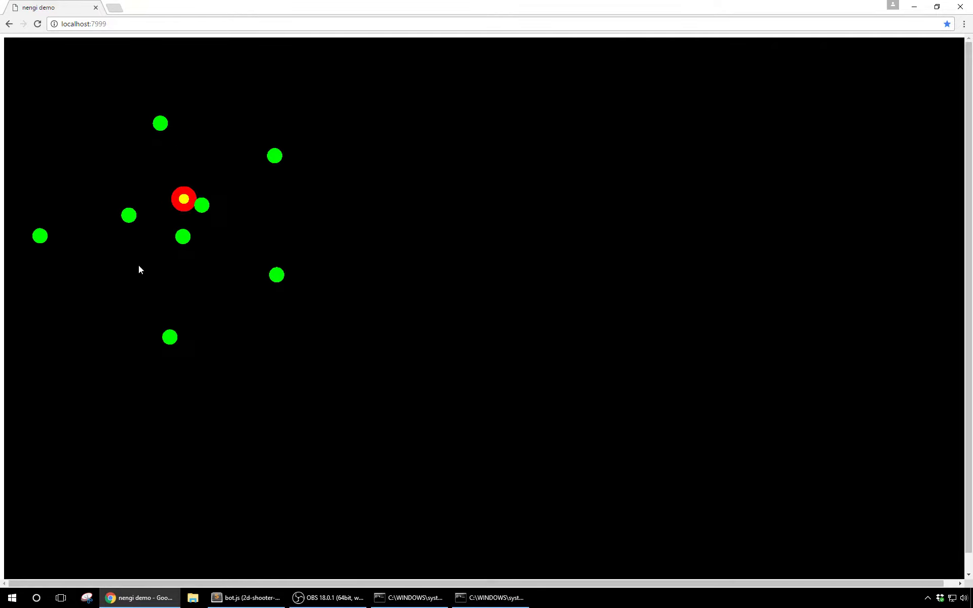
left_click(936, 7)
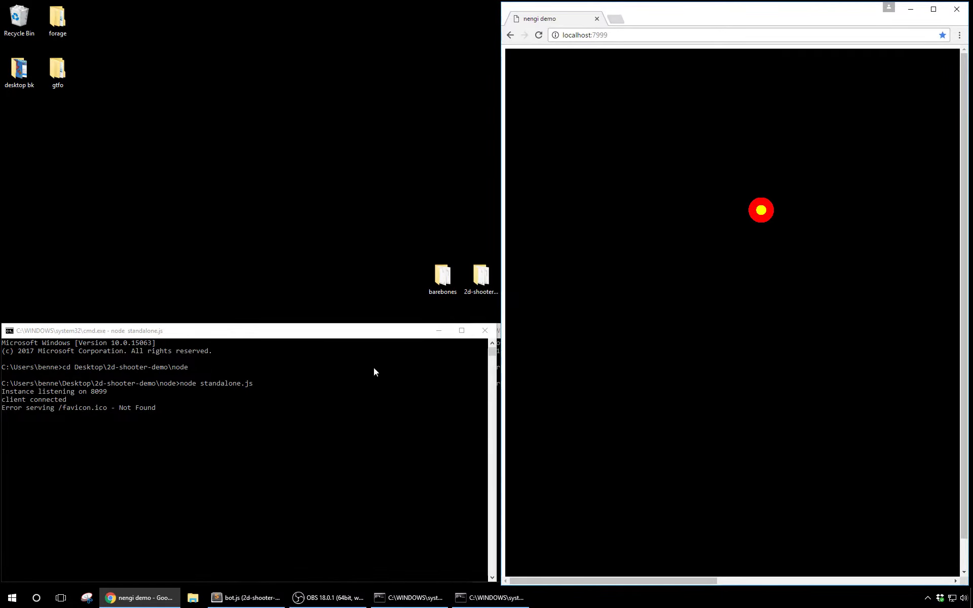
- Restore the editor showing bot.js beside the demo and bring up the Run prompt
left_click(245, 598)
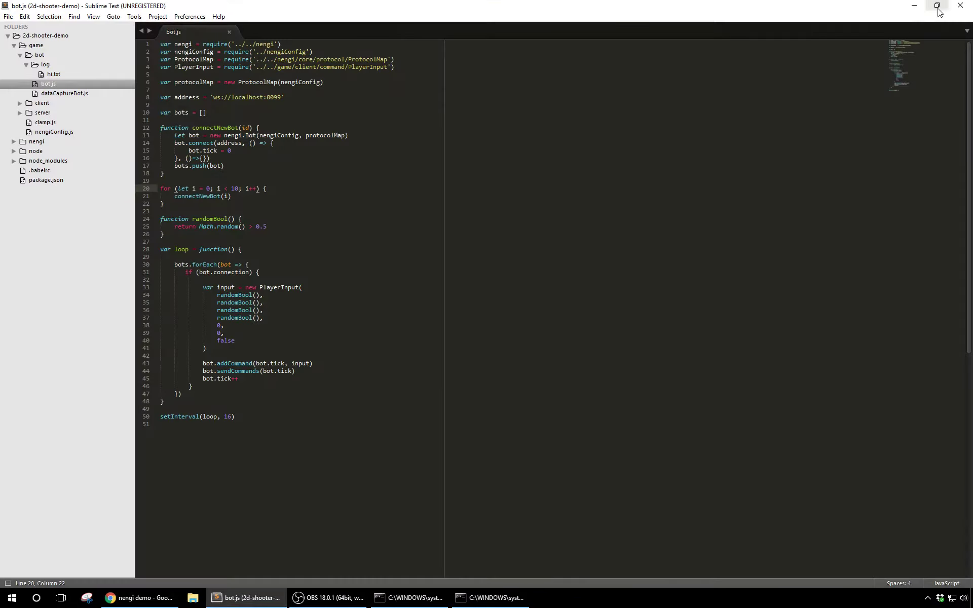
left_click(938, 7)
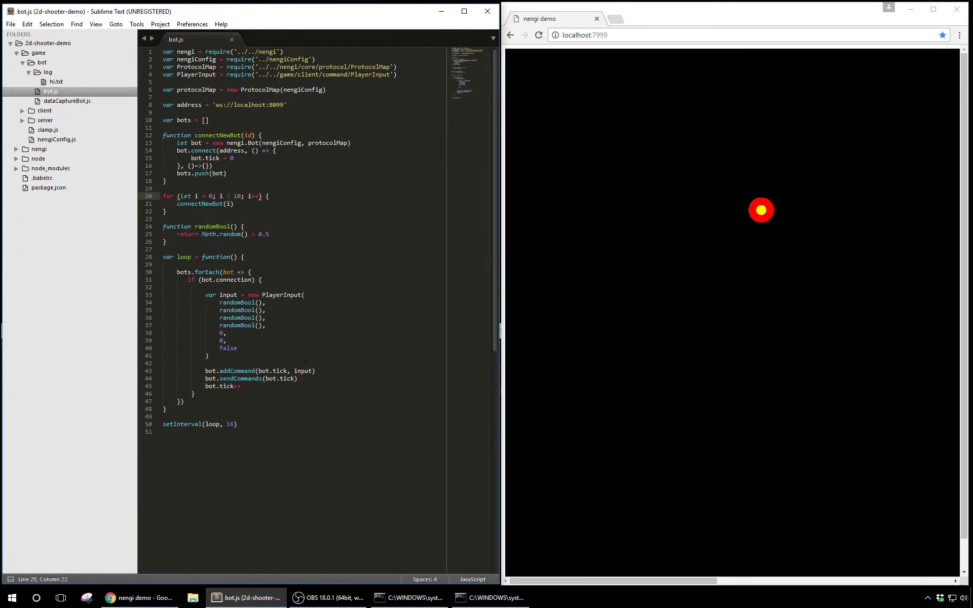
key("win+r")
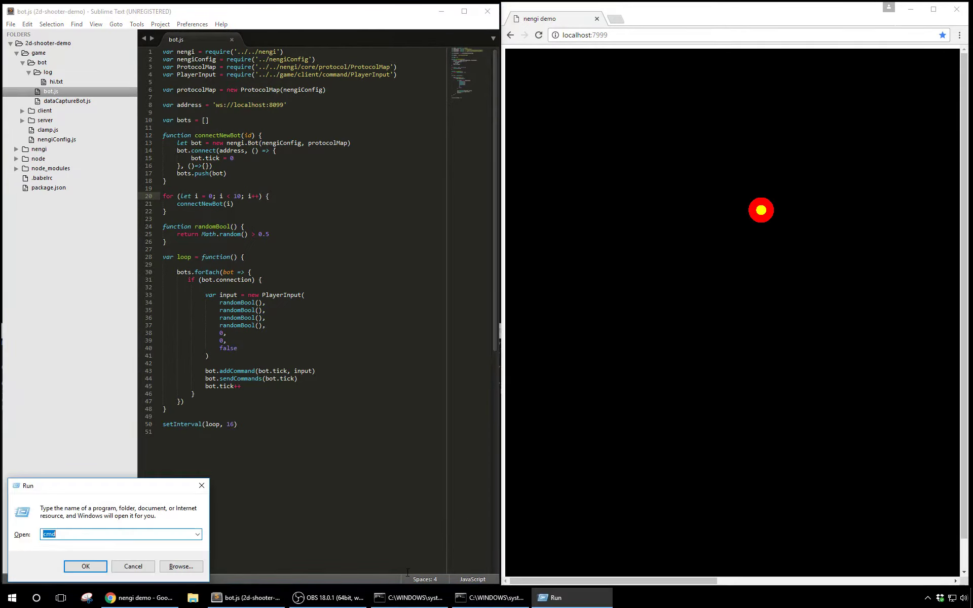
- In a new cmd, cd into Desktop\2d-shooter-demo\game\bot and enter node bot.js
left_click(85, 565)
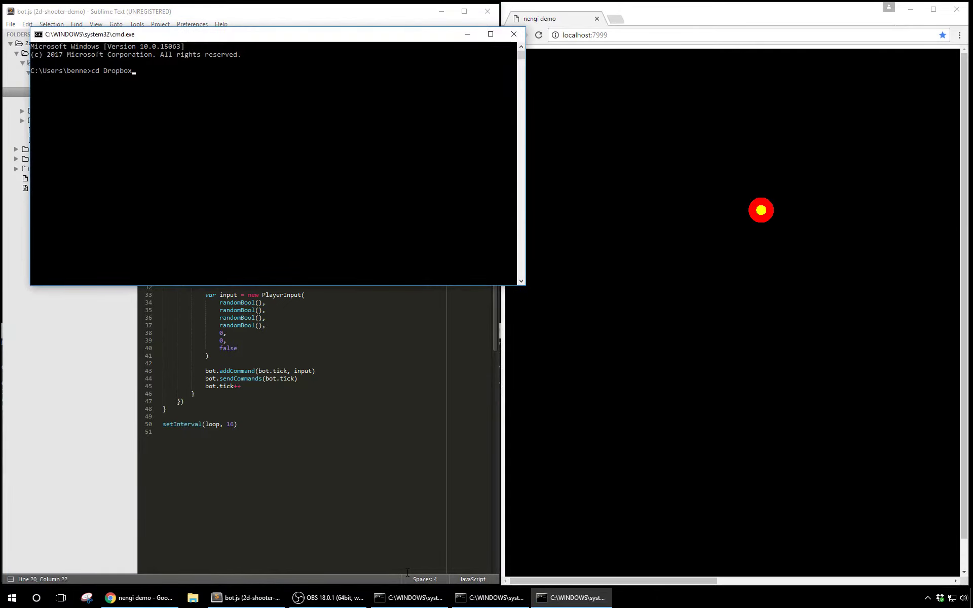
key("Backspace")
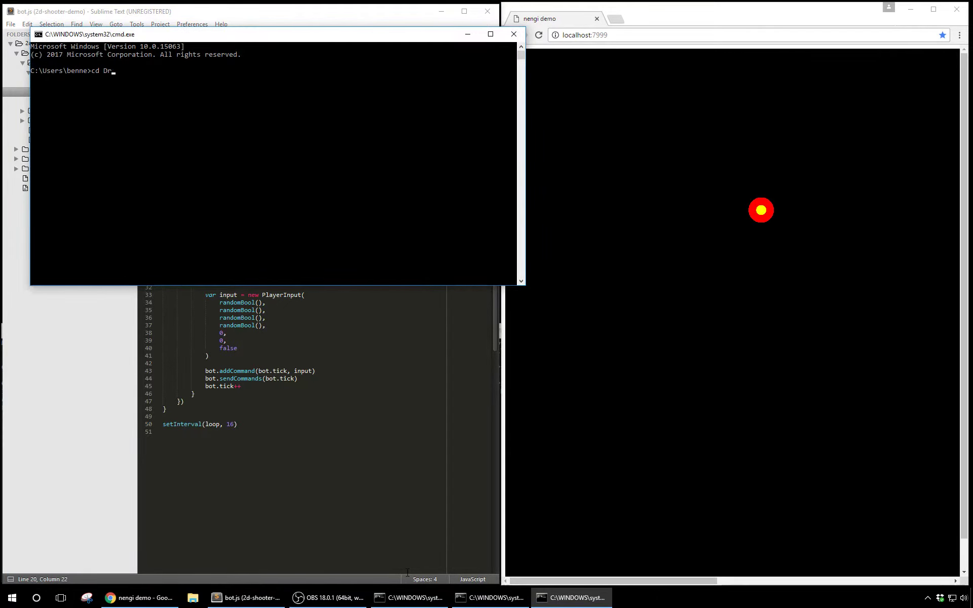
type("esktop\\")
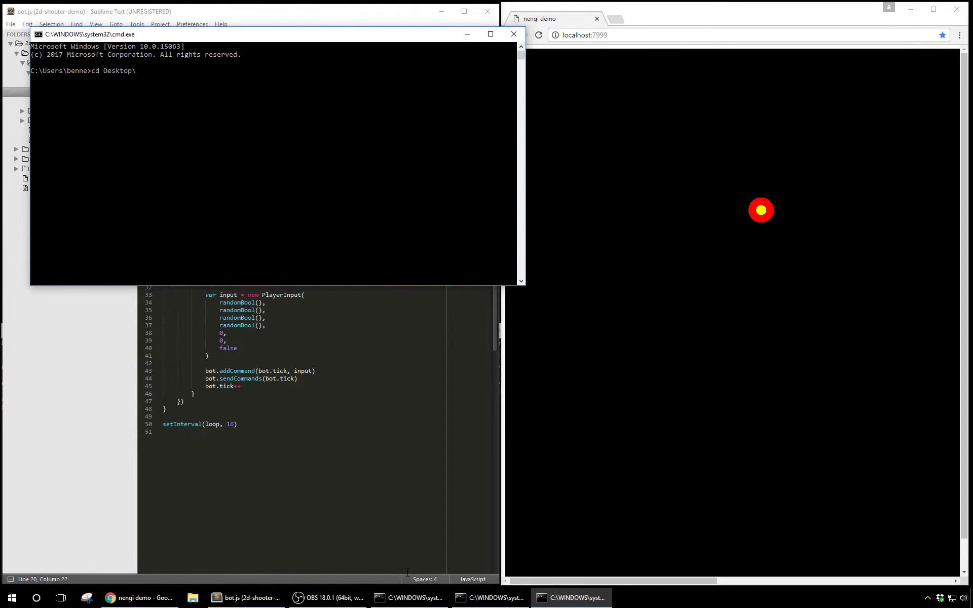
type("2d-shooter-demo")
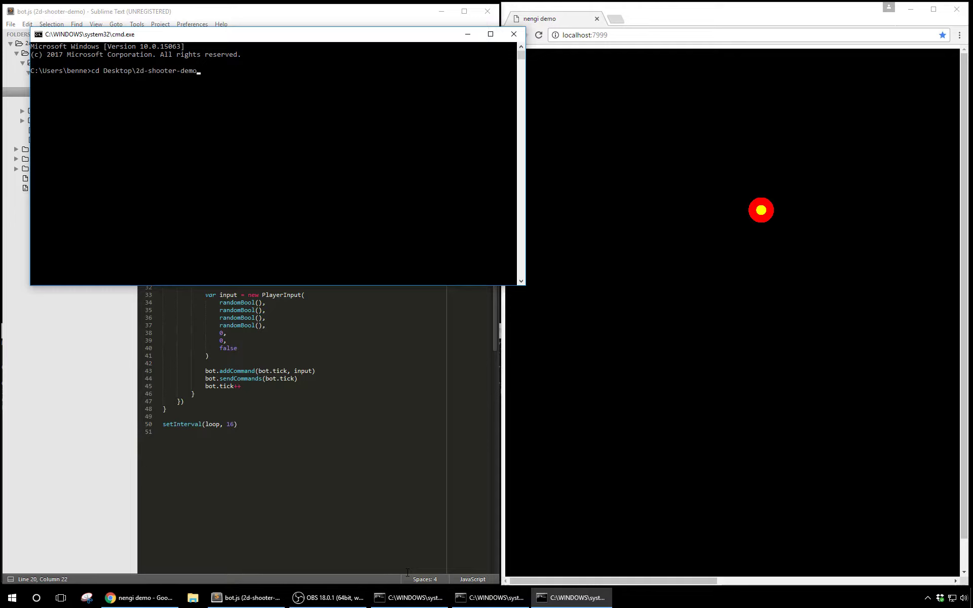
key("Return")
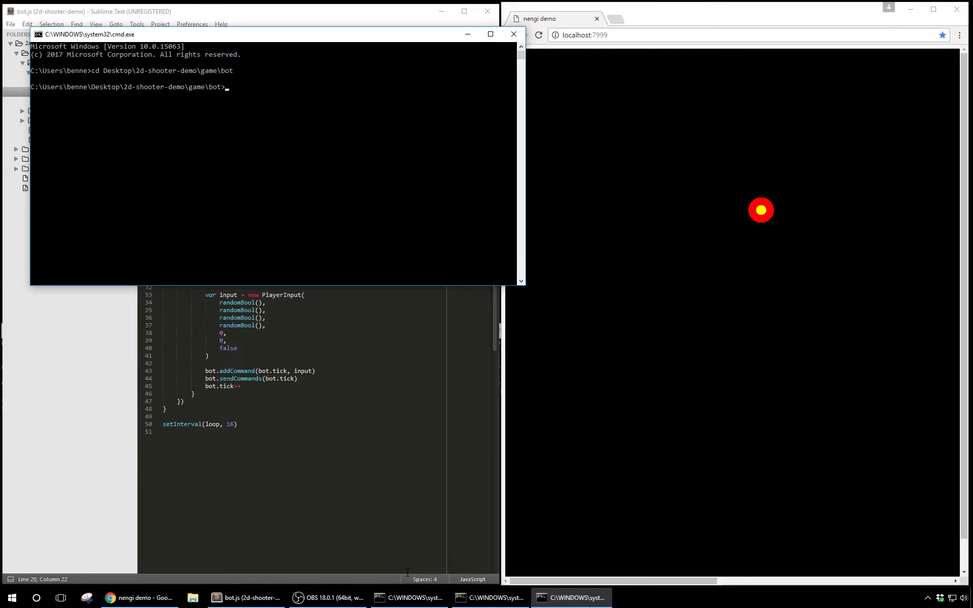
type("node bot.js")
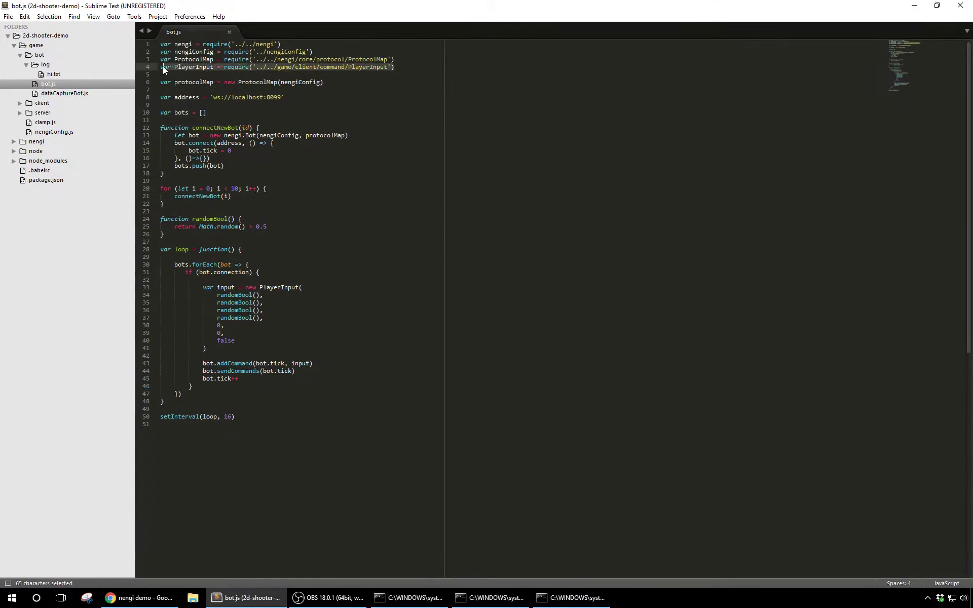
- Review the bot-creation loop in bot.js, then minimize the editor to reveal the demo
left_click(168, 74)
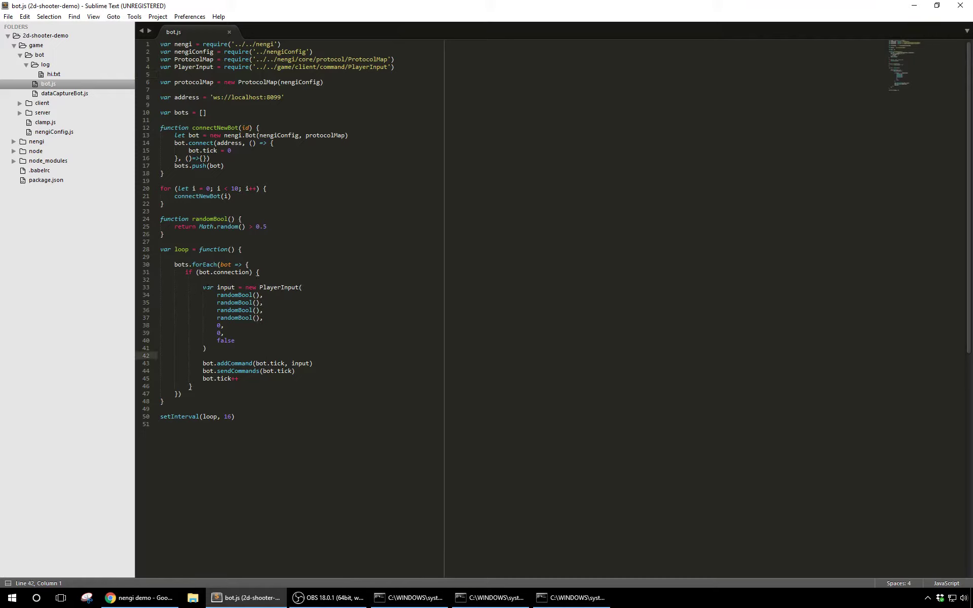
mouse_move(233, 295)
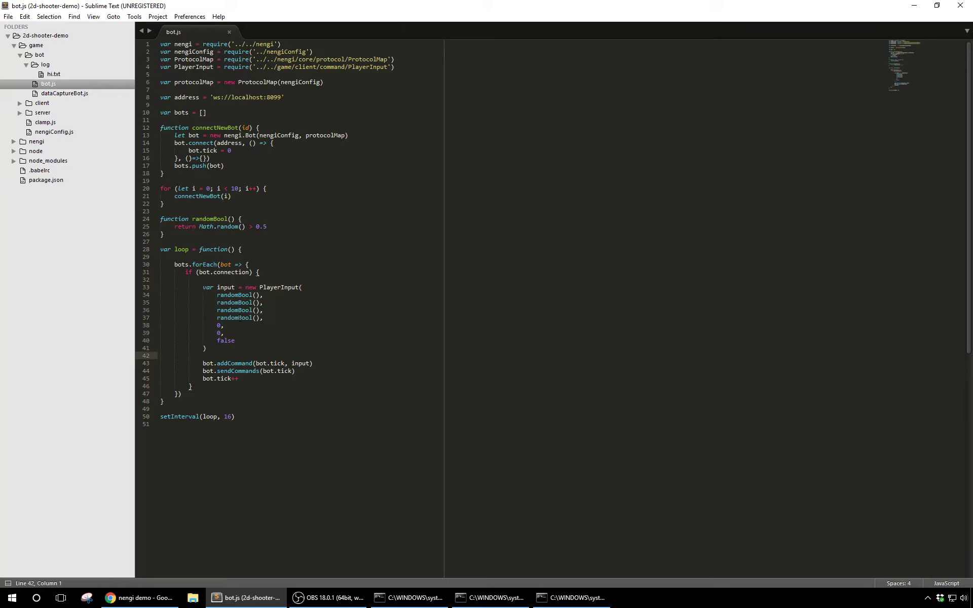
left_click(160, 356)
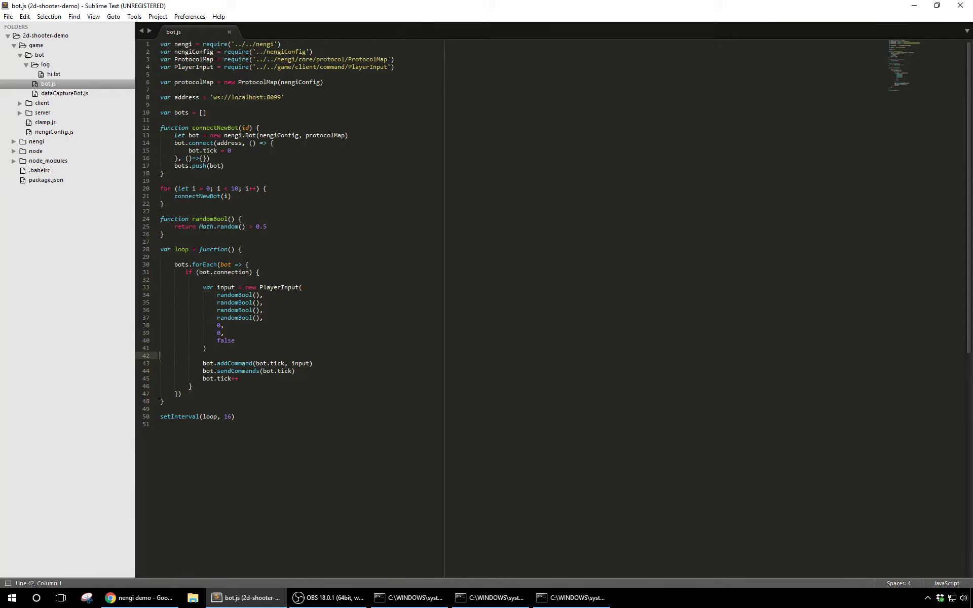
mouse_move(894, 5)
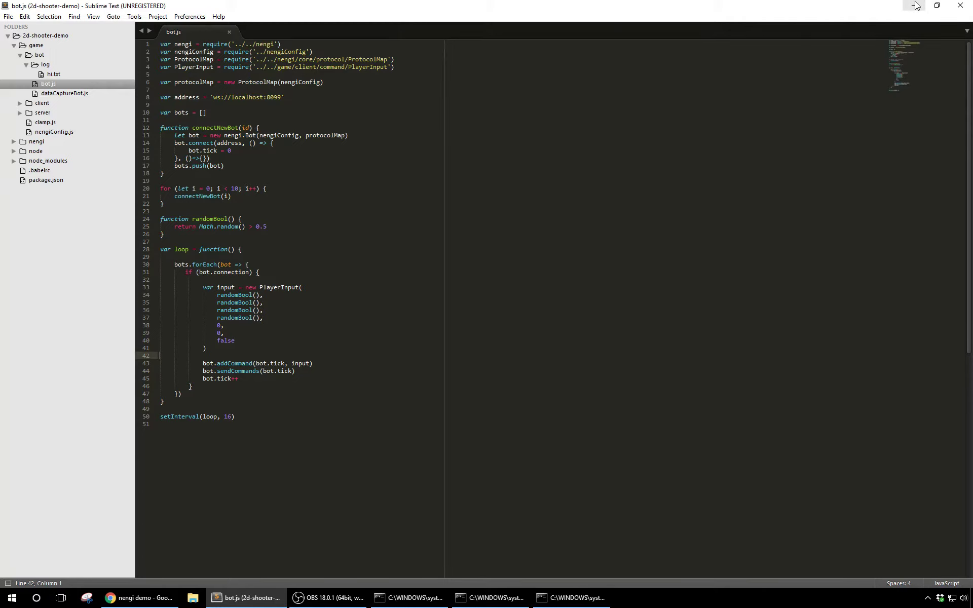
left_click(914, 6)
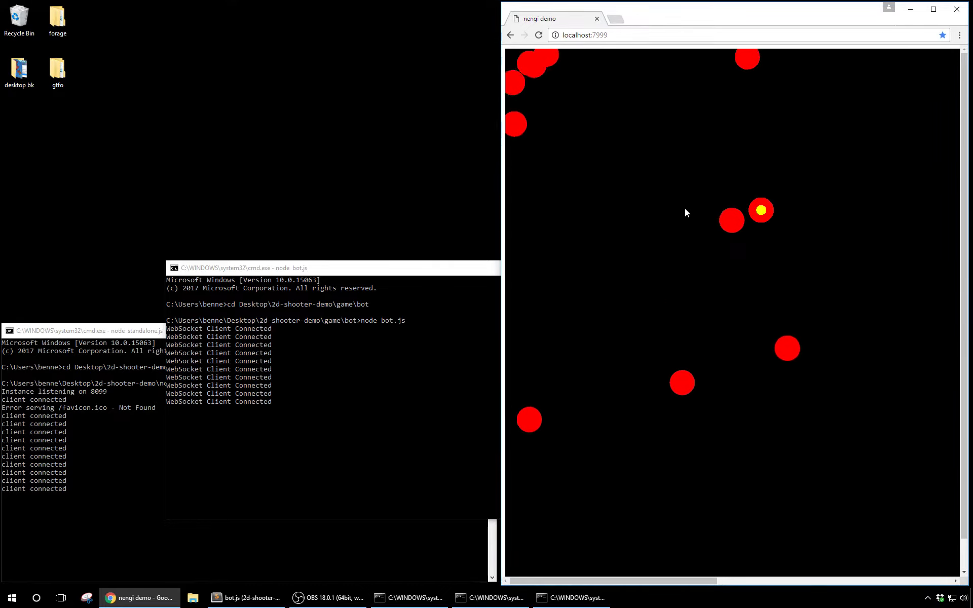
mouse_move(246, 598)
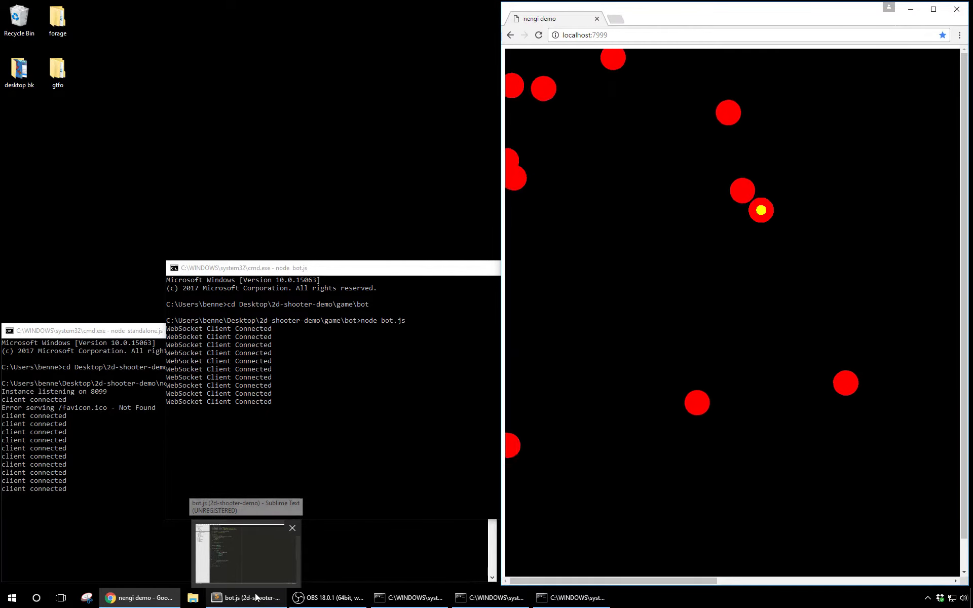
left_click(245, 553)
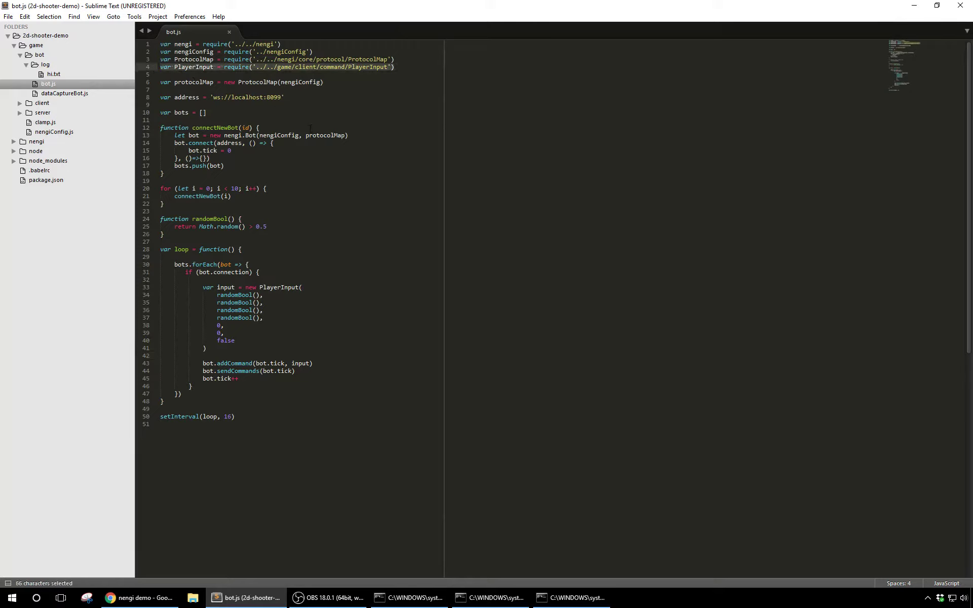
left_click(260, 127)
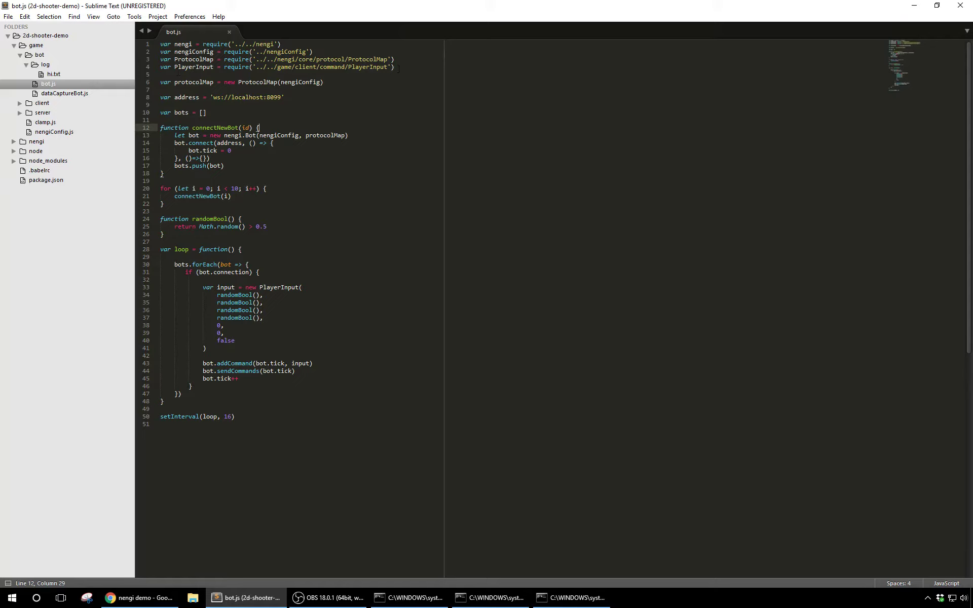
left_click(394, 67)
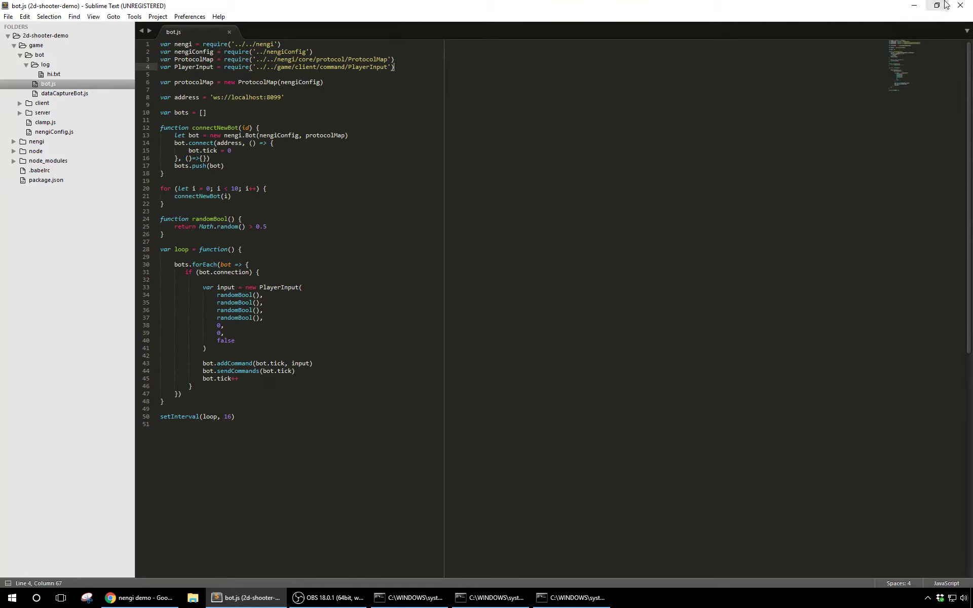
mouse_move(938, 6)
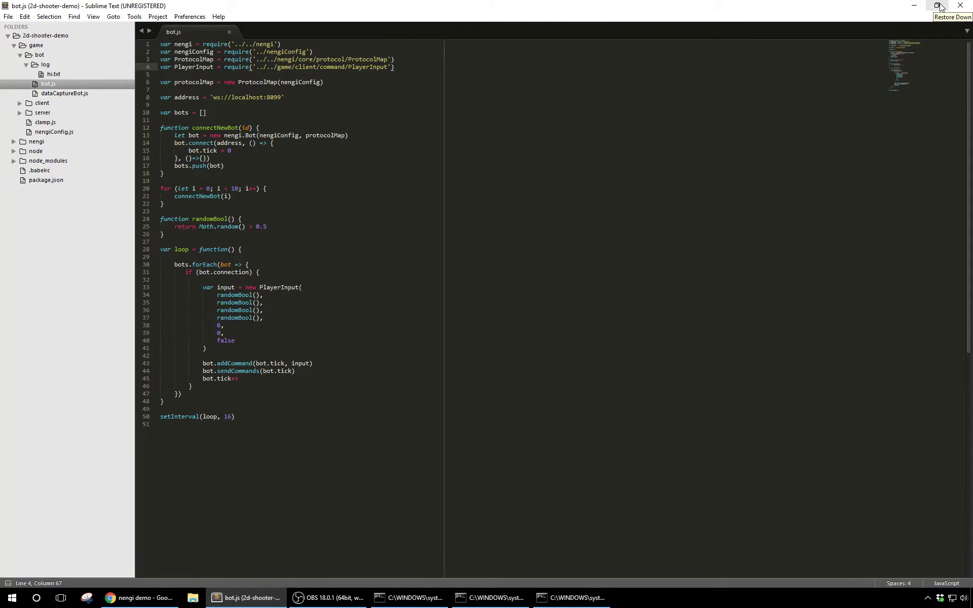
left_click(939, 6)
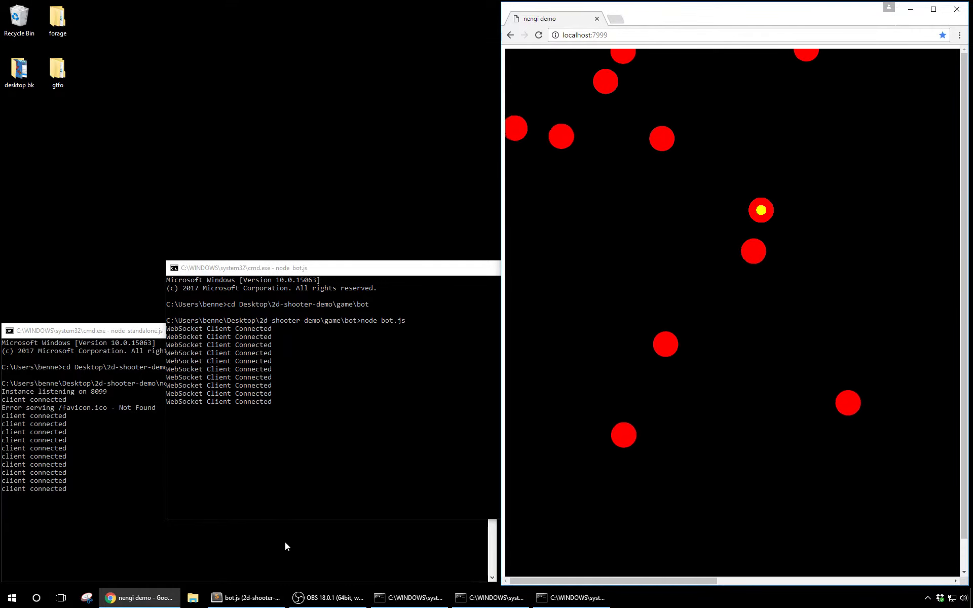
- Stop node bot.js with Ctrl+C so all bot clients disconnect
left_click(246, 598)
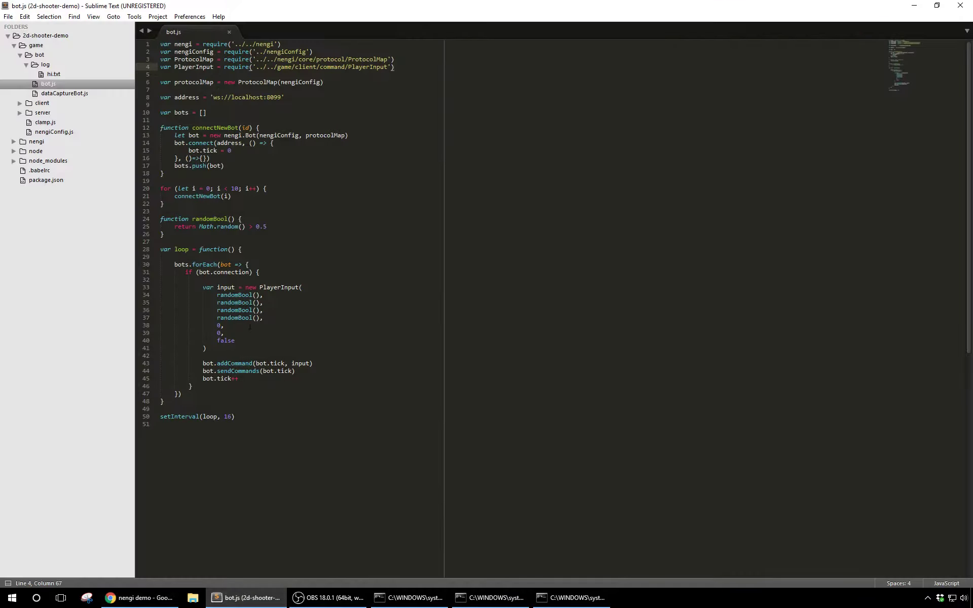
left_click(208, 188)
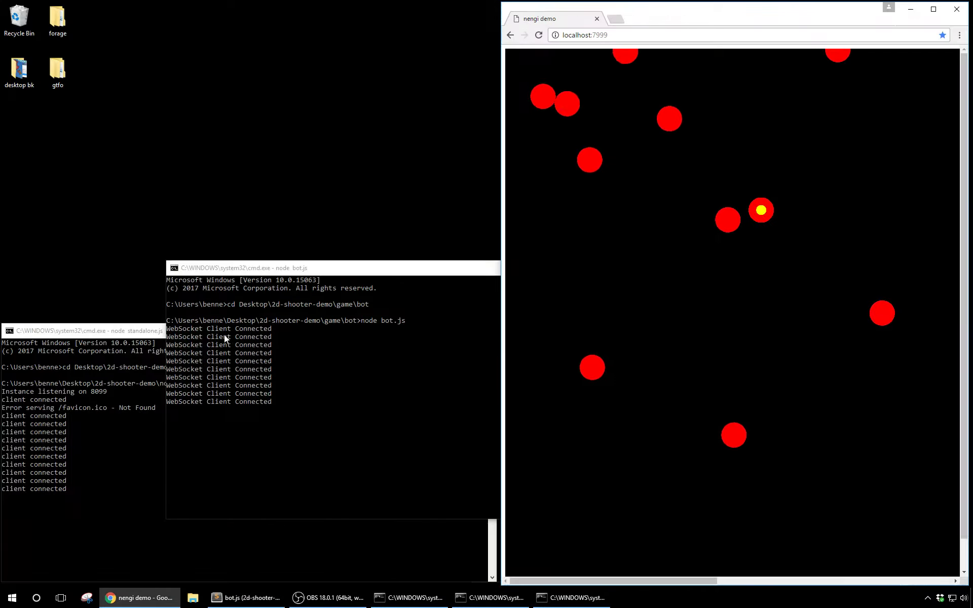
key("ctrl+c")
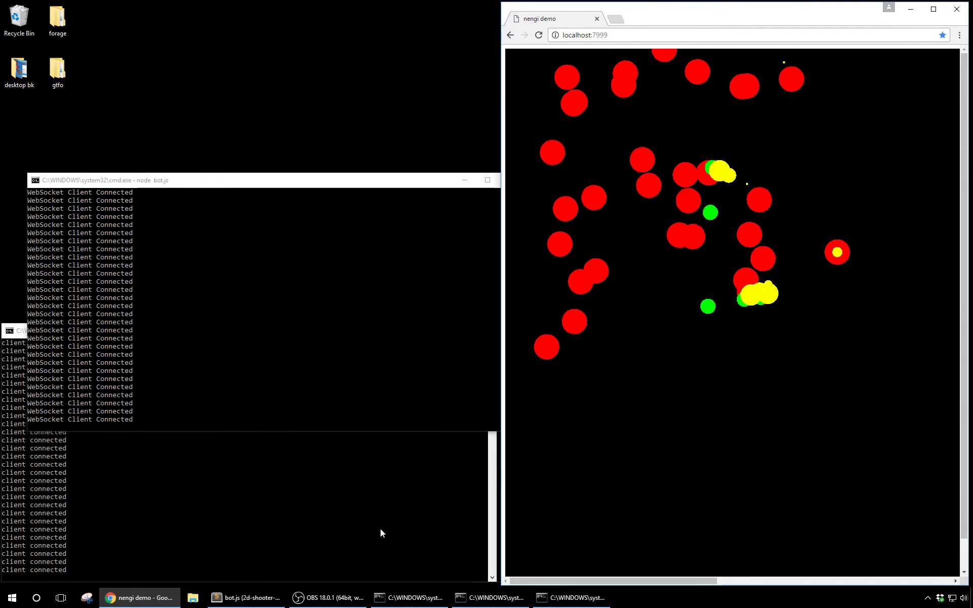
left_click(245, 598)
type("node bot.js")
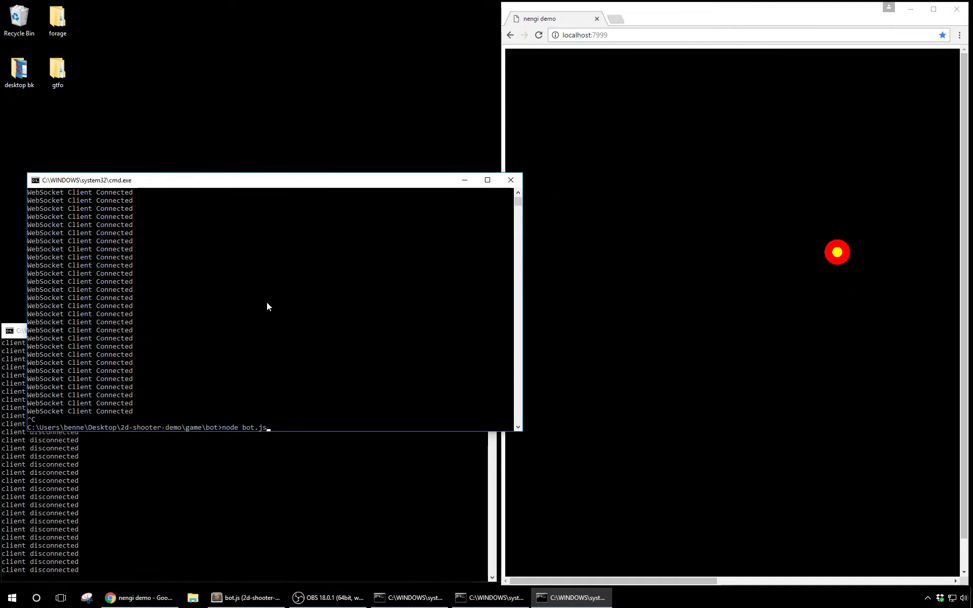
- Rerun node bot.js so the bots reconnect and crowd the arena
key("Return")
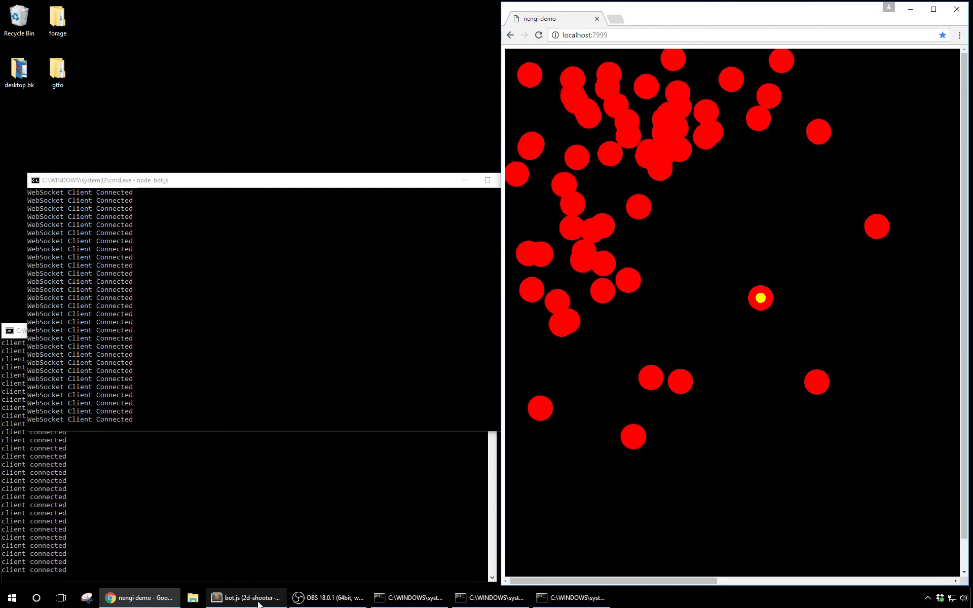
- Change the bot-creation loop count from 10 to 100 in bot.js
left_click(245, 597)
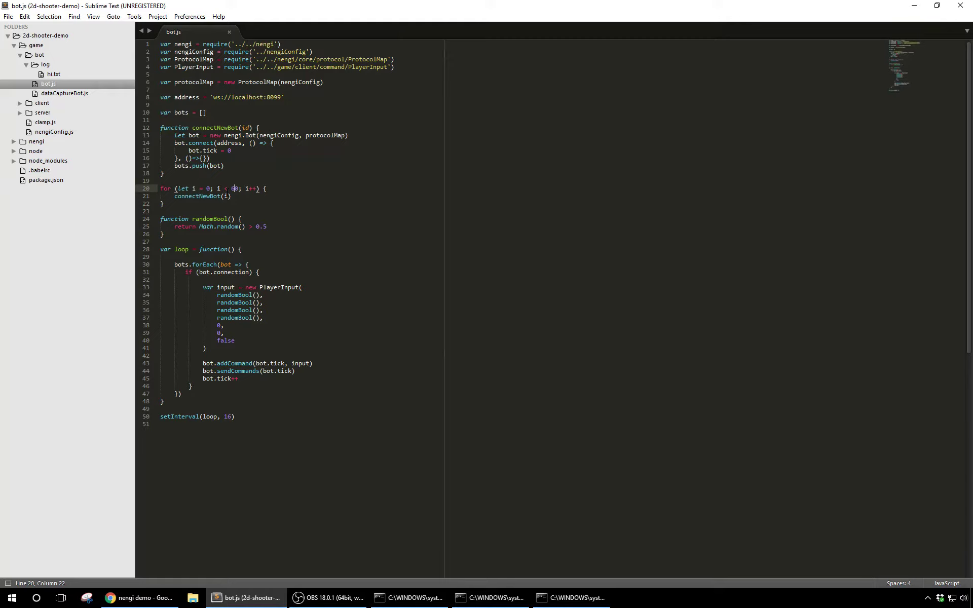
type("100")
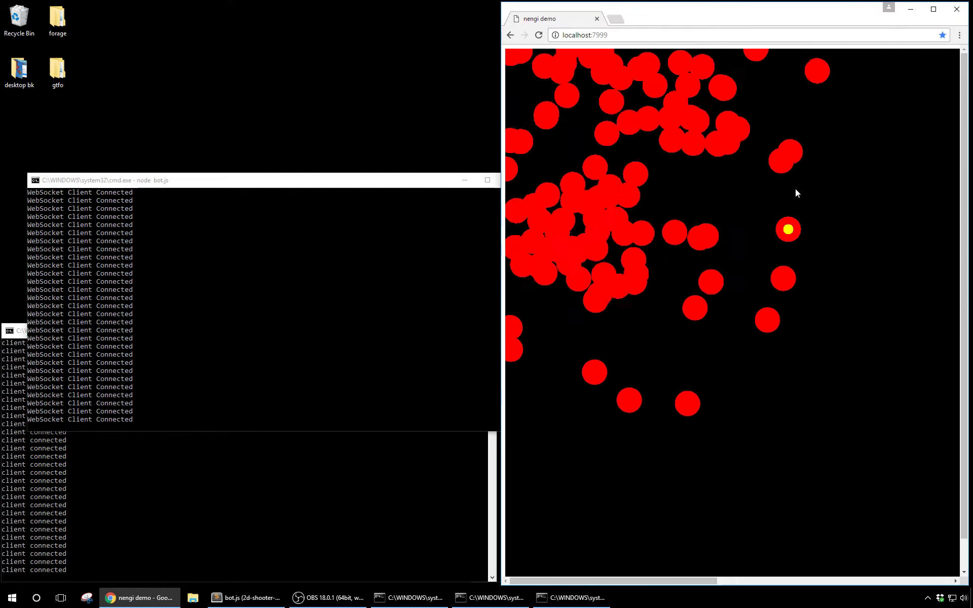
- Watch the nengi demo fill with red bot players around the player
left_click(245, 598)
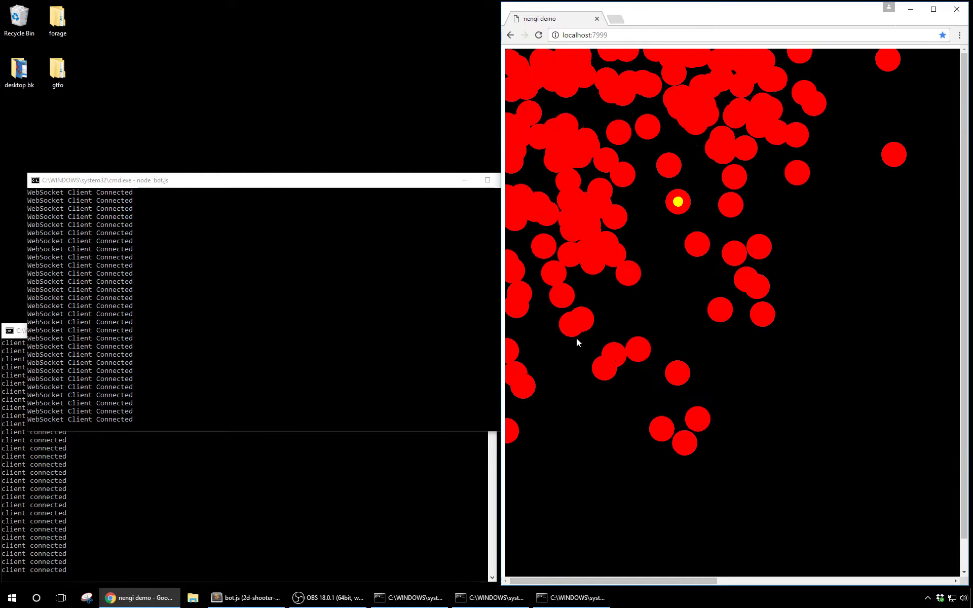
left_click(245, 598)
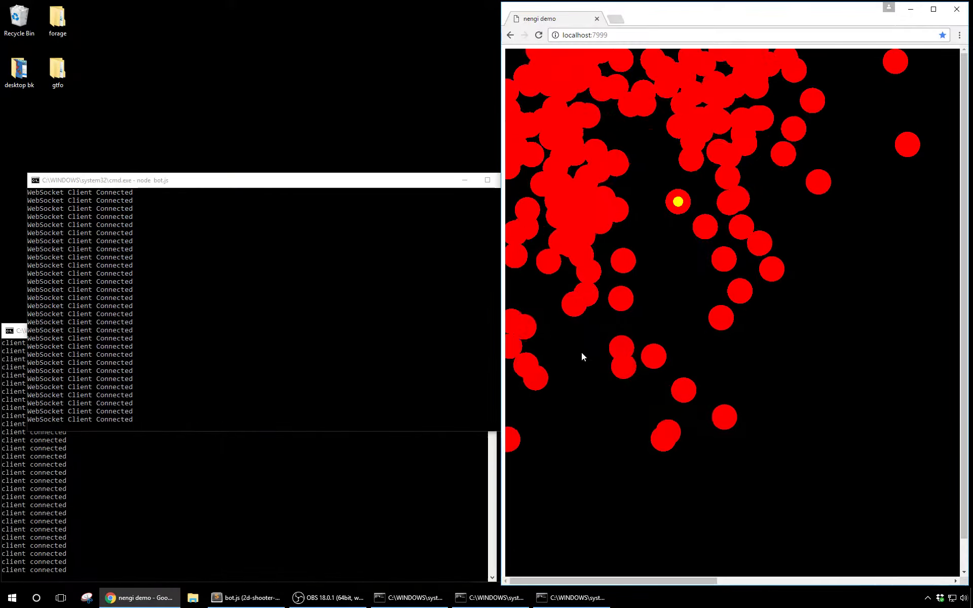
mouse_move(571, 598)
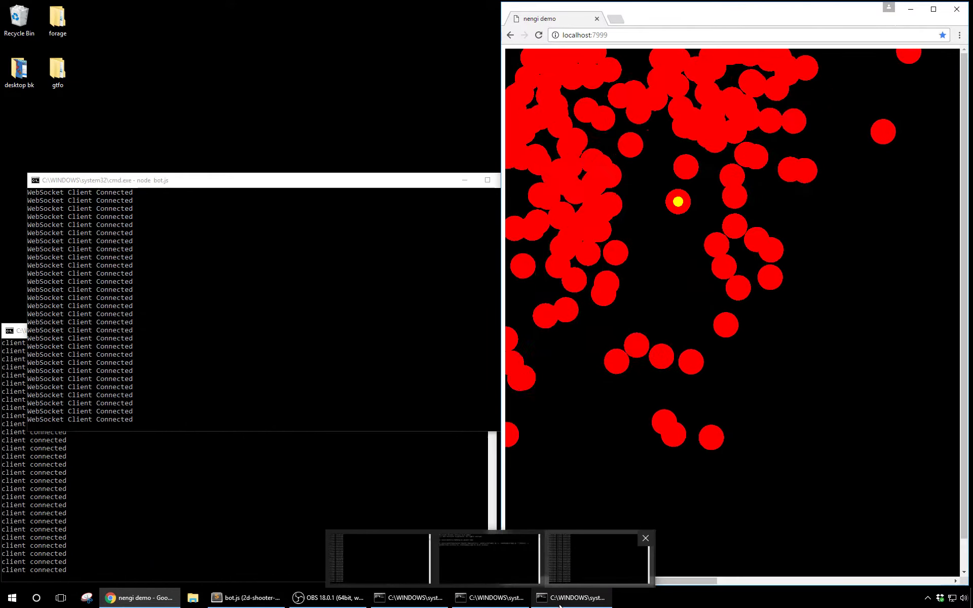
- Raise bot.js's for-loop limit to 90 bots, save it and minimize the editor
left_click(246, 598)
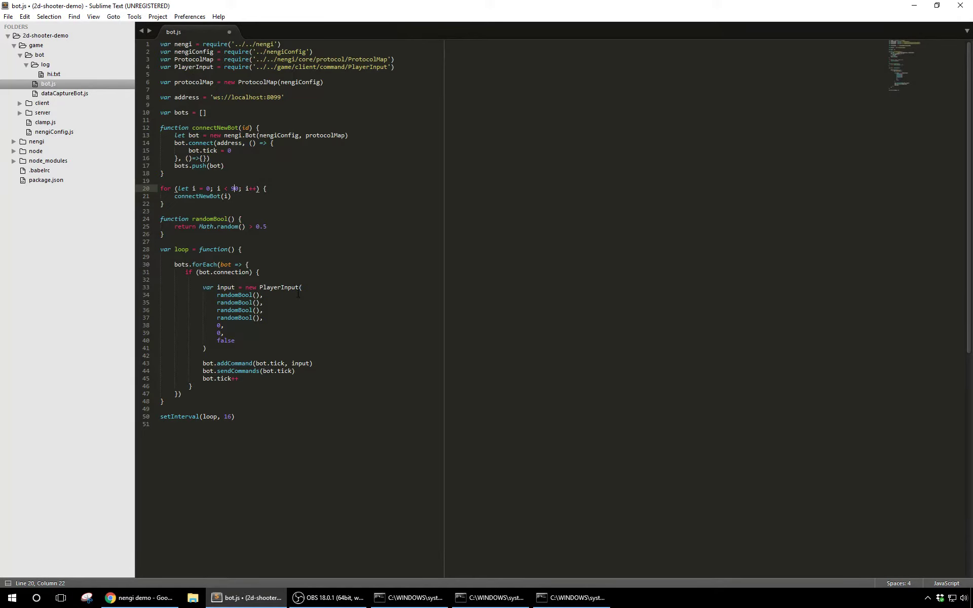
key("ctrl+s")
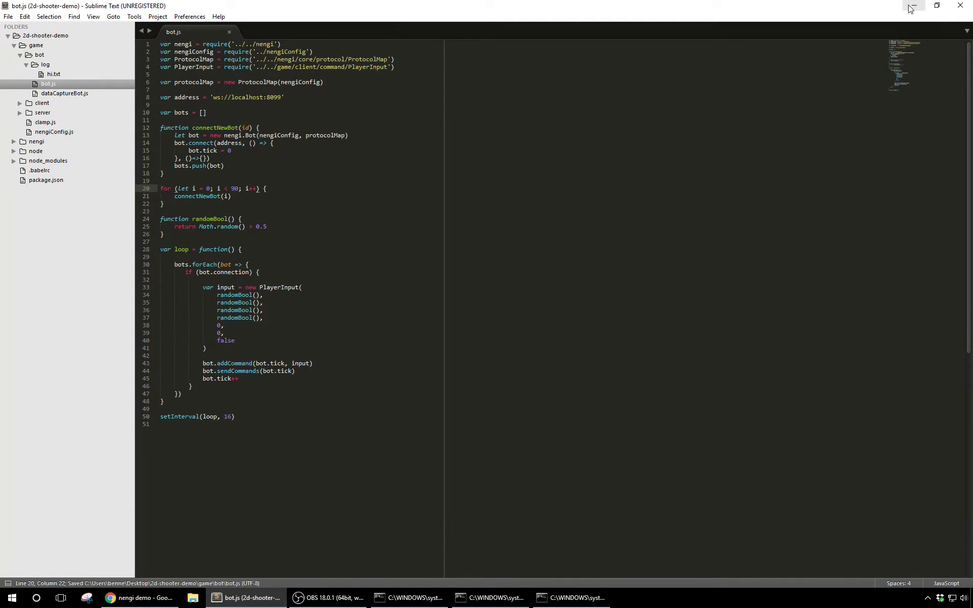
left_click(910, 7)
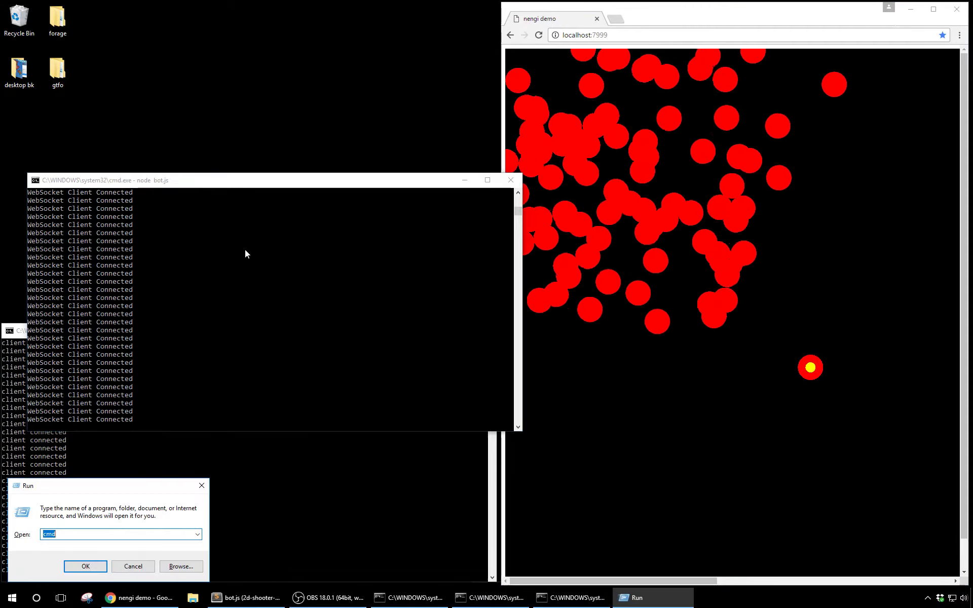
- In a new cmd window, cd to Desktop\2d-shooter-demo\game\bot and run node bot.js
left_click(85, 565)
type("cd Desktop\\")
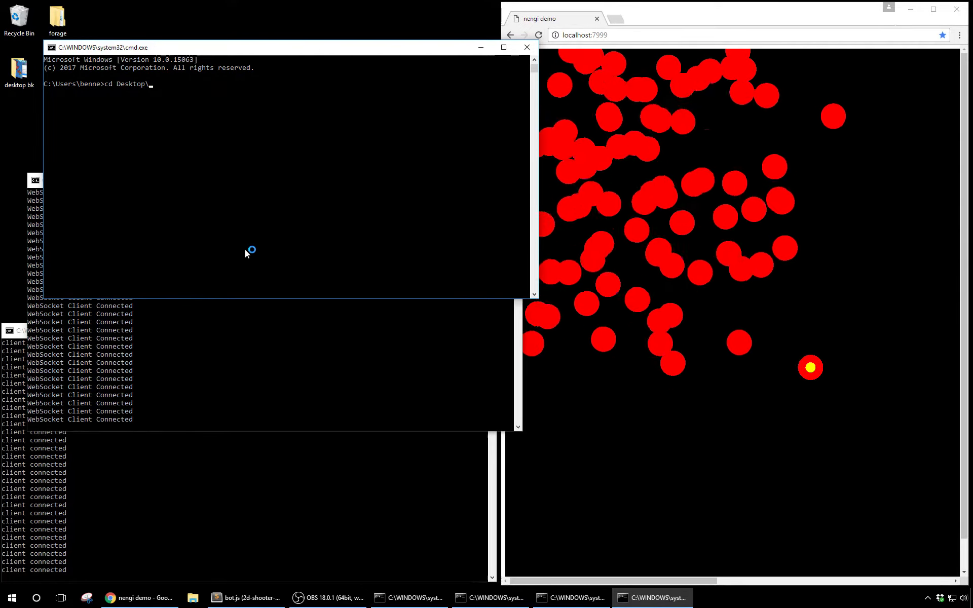
type("2d-shooter-demo\\game\\bot")
type("n")
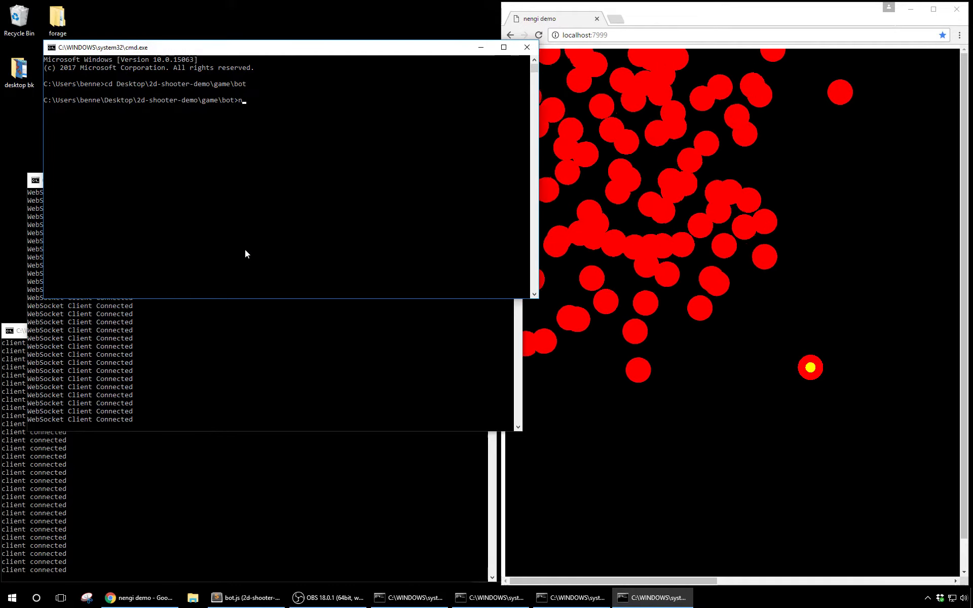
type("ode bot.js")
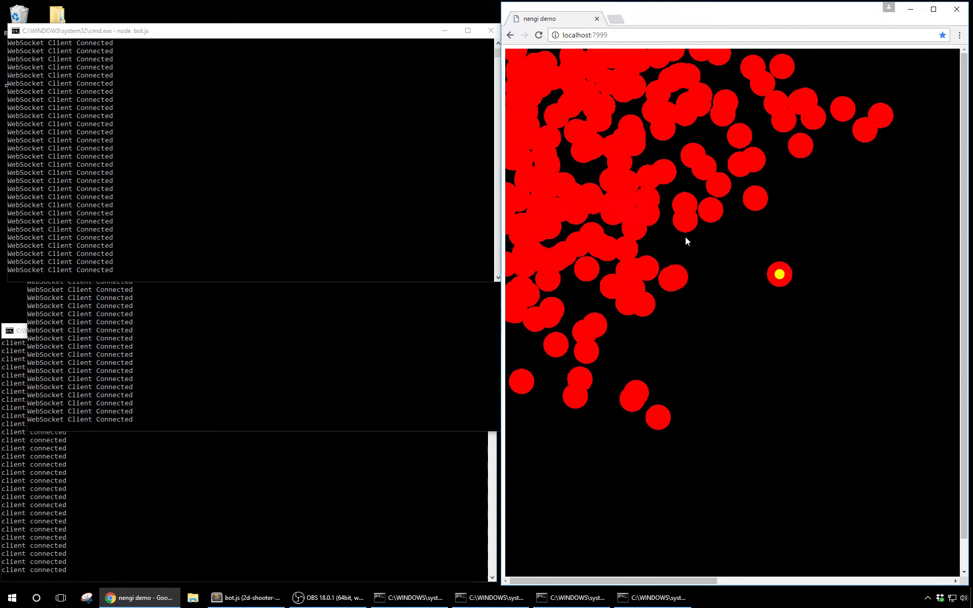
- Enable the DevTools FPS Meter over the demo page, reading about 60 fps
key("F12")
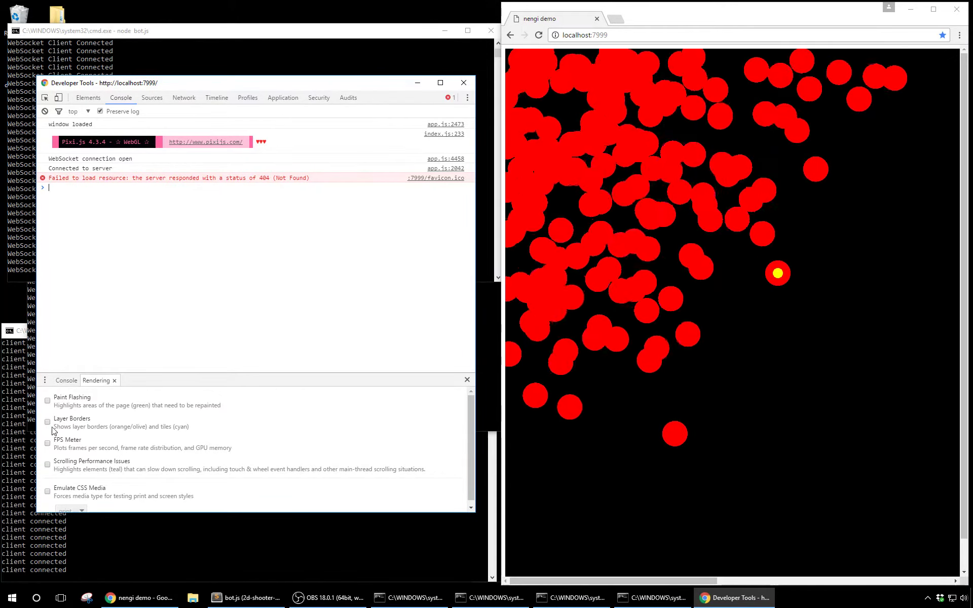
left_click(47, 443)
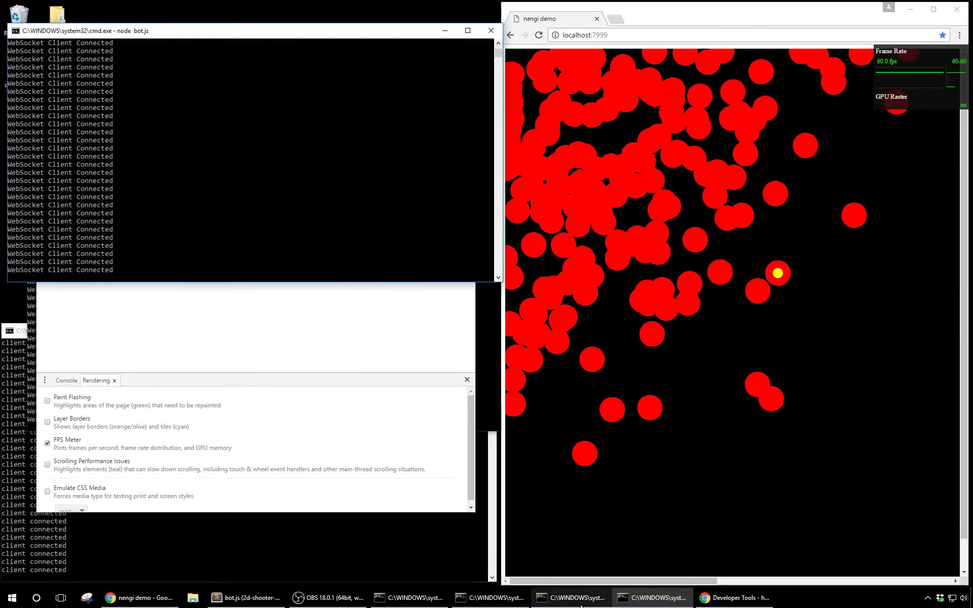
- Bring the game server console forward, stop the server and dismiss the Find box
left_click(490, 598)
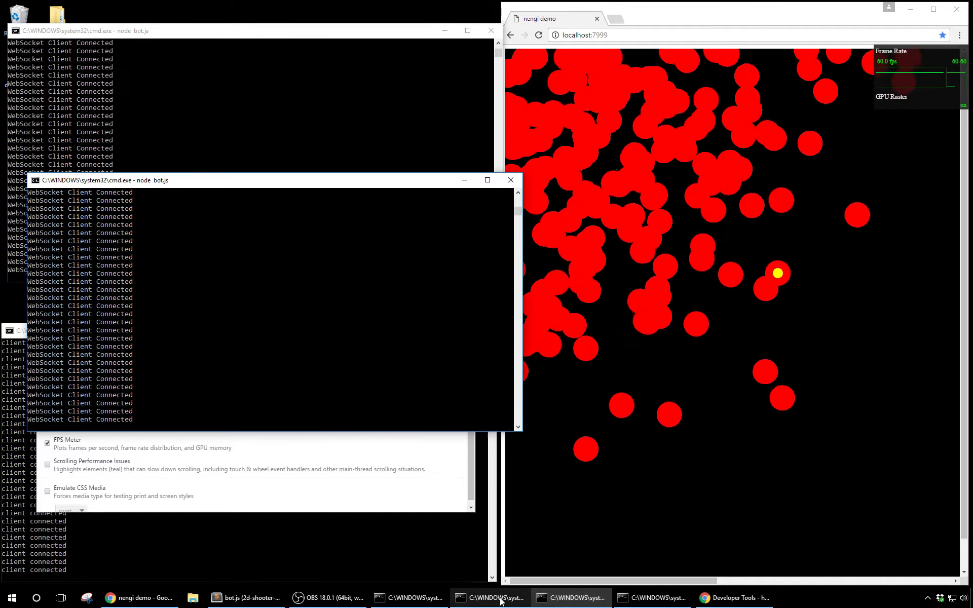
left_click(409, 598)
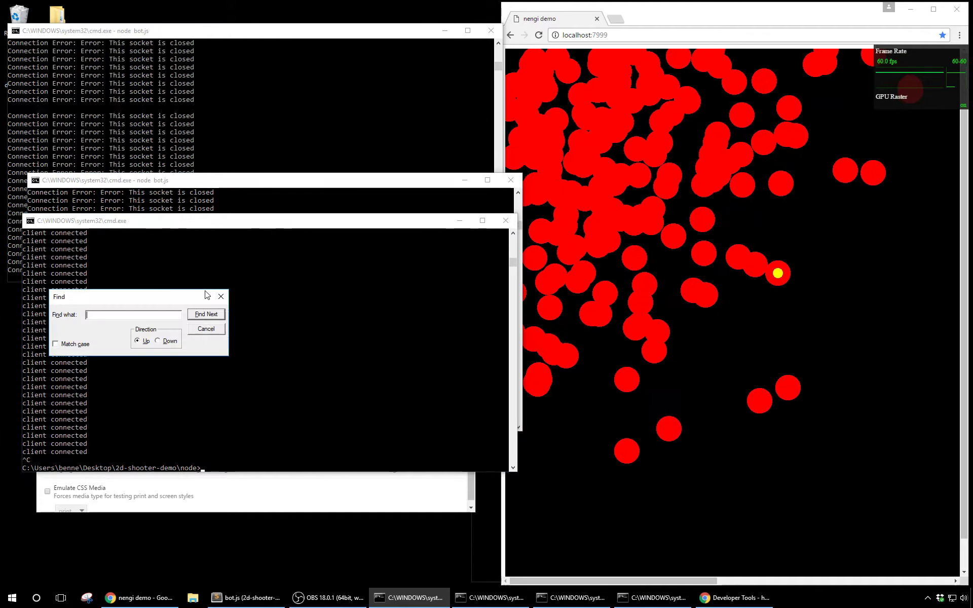
left_click(220, 296)
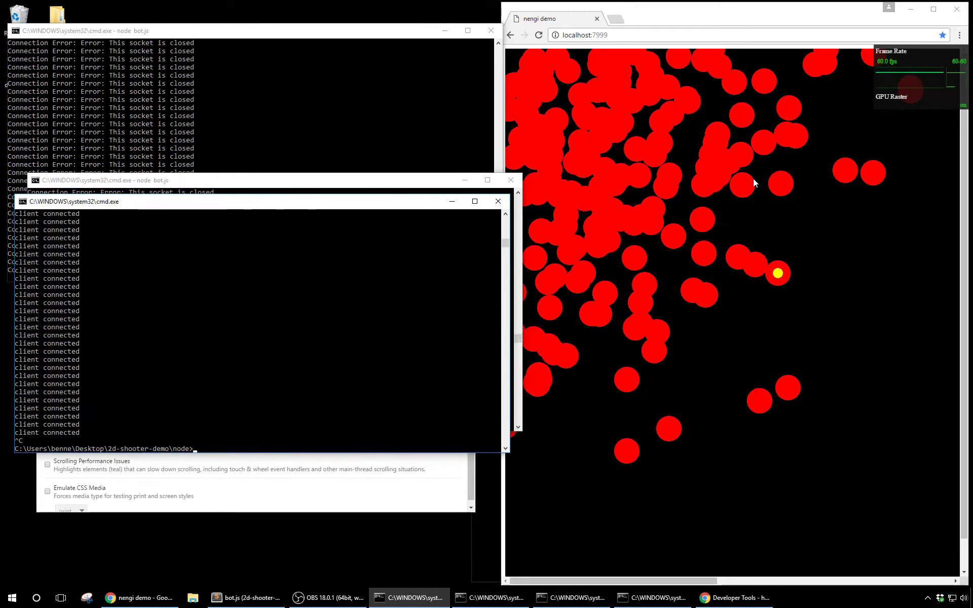
mouse_move(242, 422)
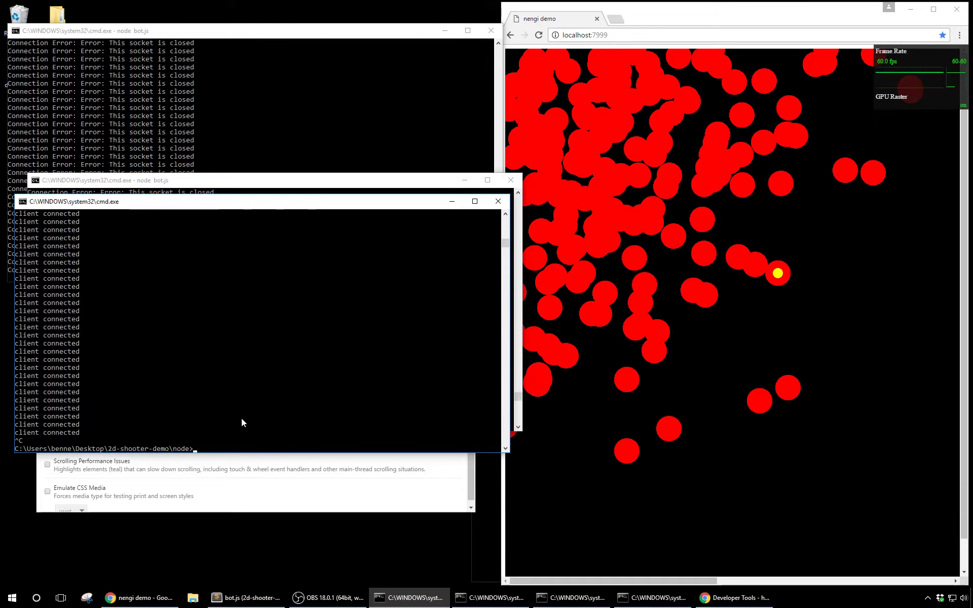
- Run node --inspect standalone.js so the debugger listens on 9229 and the server on 8099
type("node standalone.js")
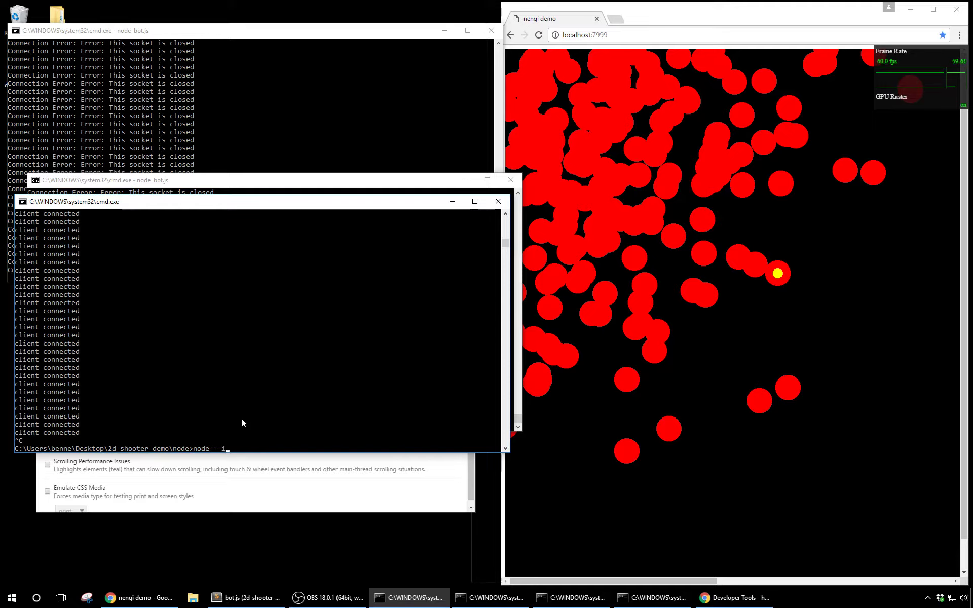
type("nspect")
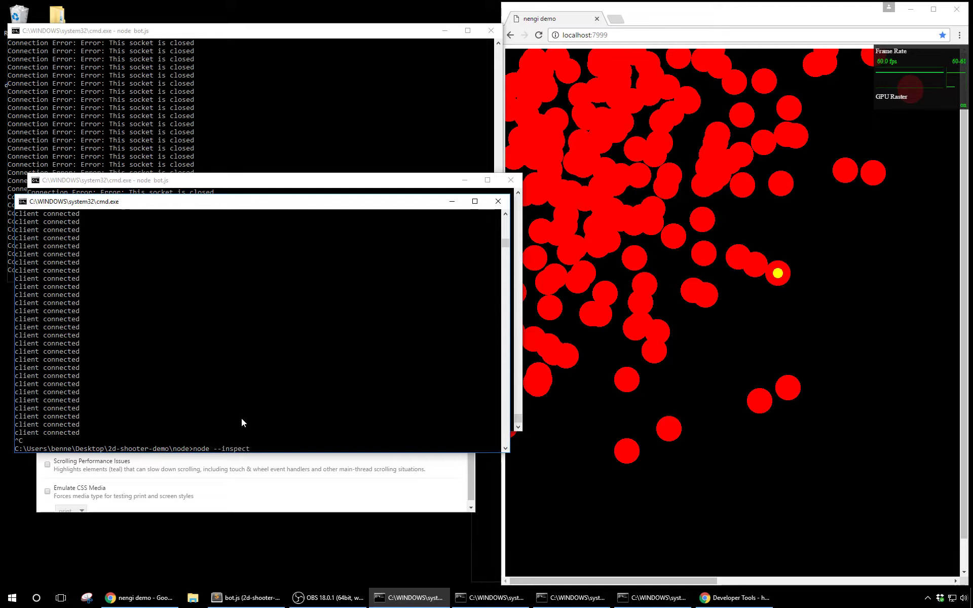
type("standalone.js")
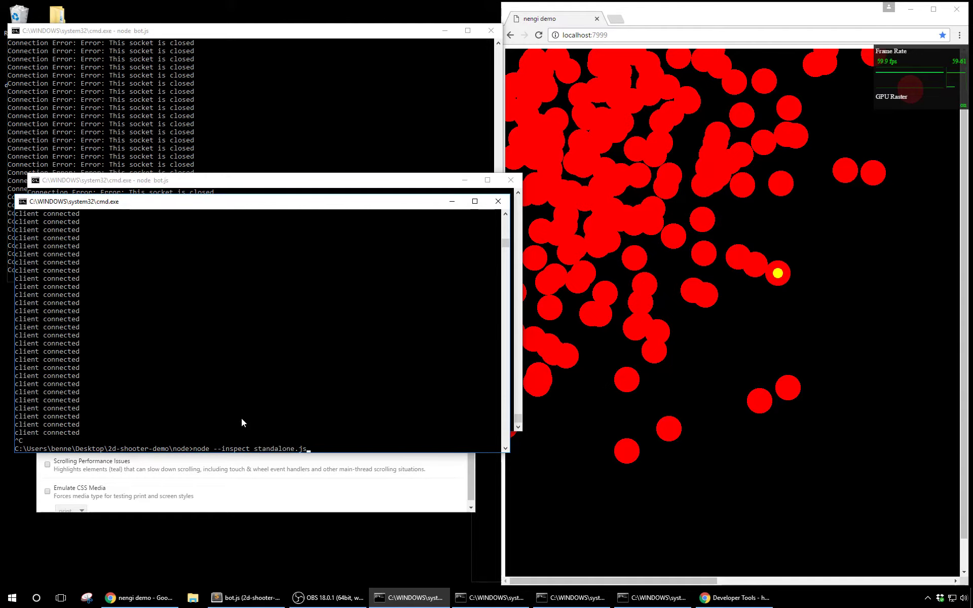
key("Return")
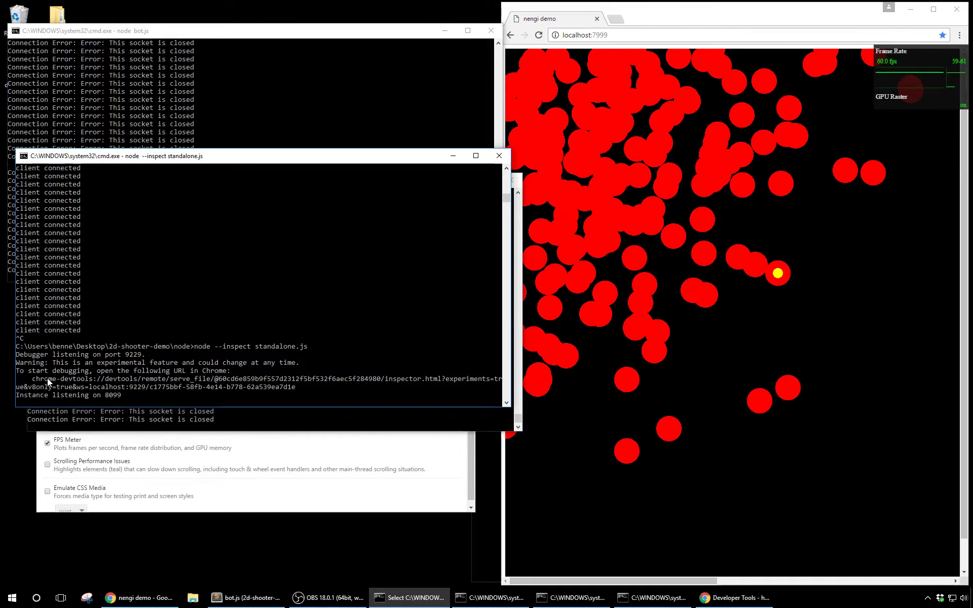
mouse_move(616, 18)
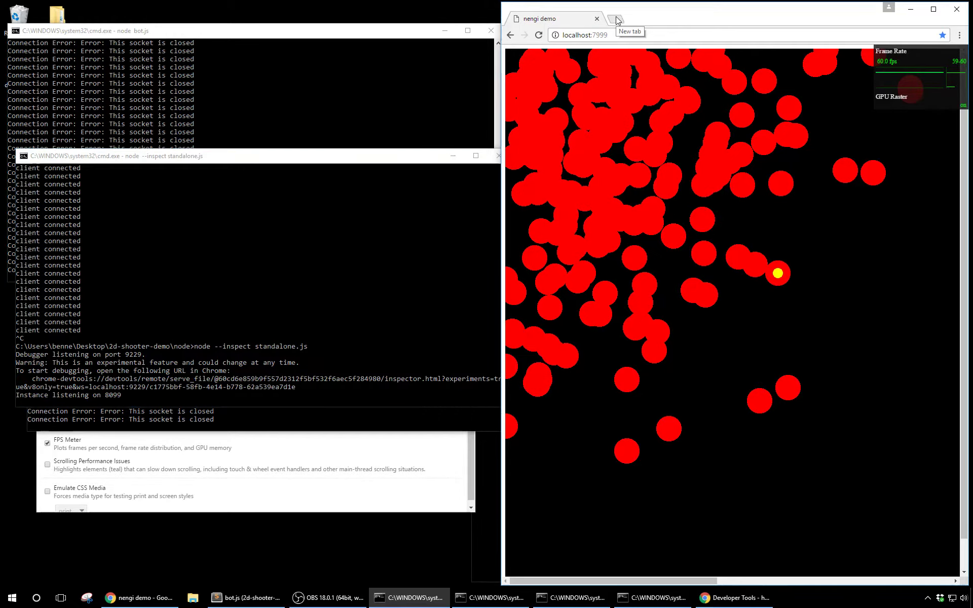
- Load the chrome-devtools:// inspector URL in a new tab and show the Profiles panel
left_click(616, 18)
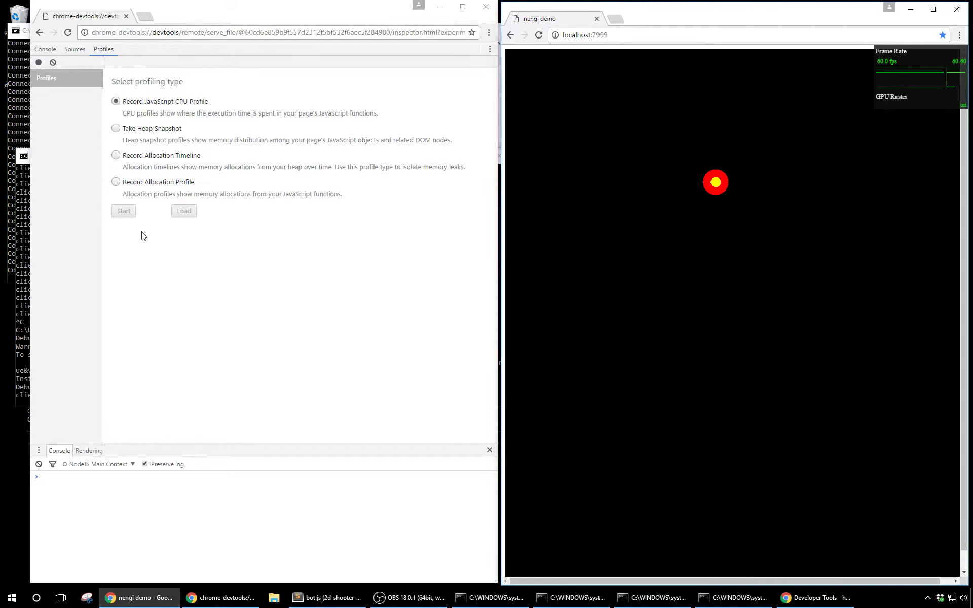
- Record and stop Profile 1 of the server, viewing its timings Heavy (Bottom Up)
left_click(123, 211)
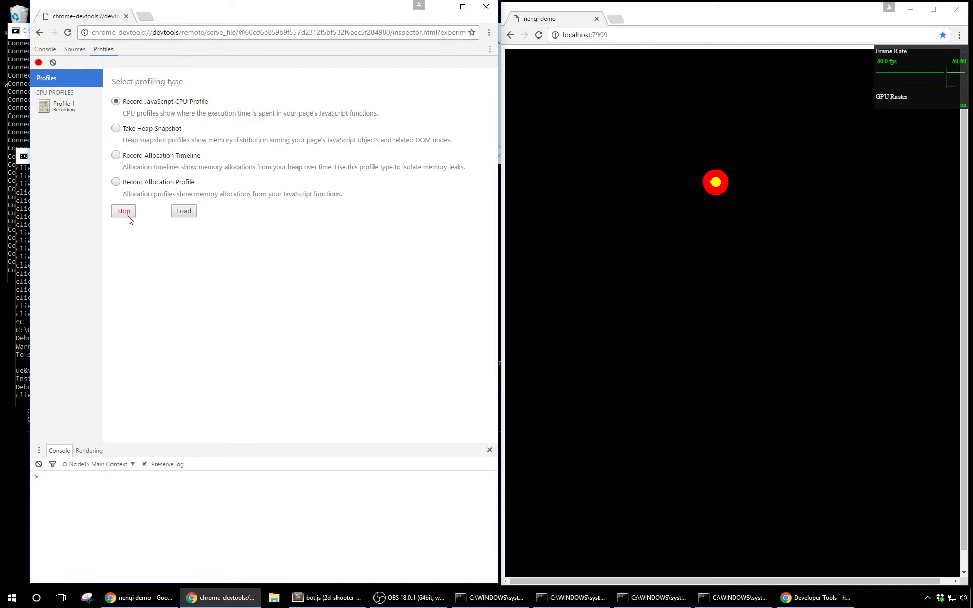
left_click(122, 211)
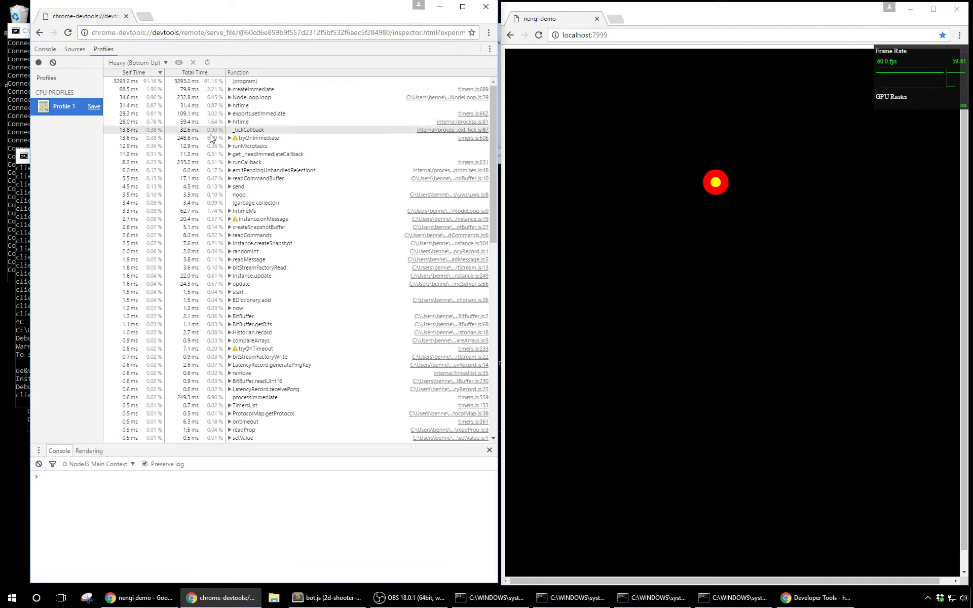
mouse_move(211, 89)
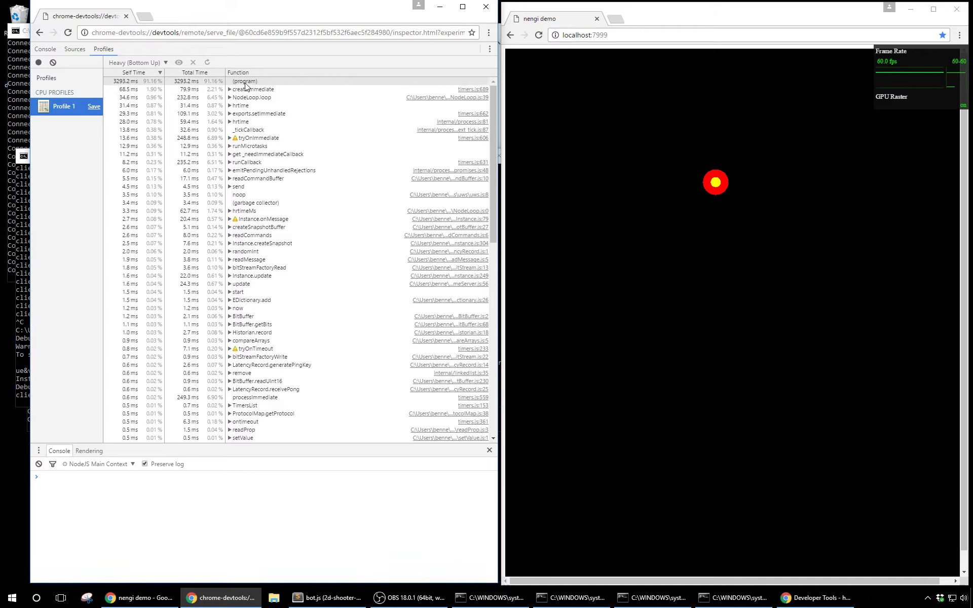
mouse_move(246, 87)
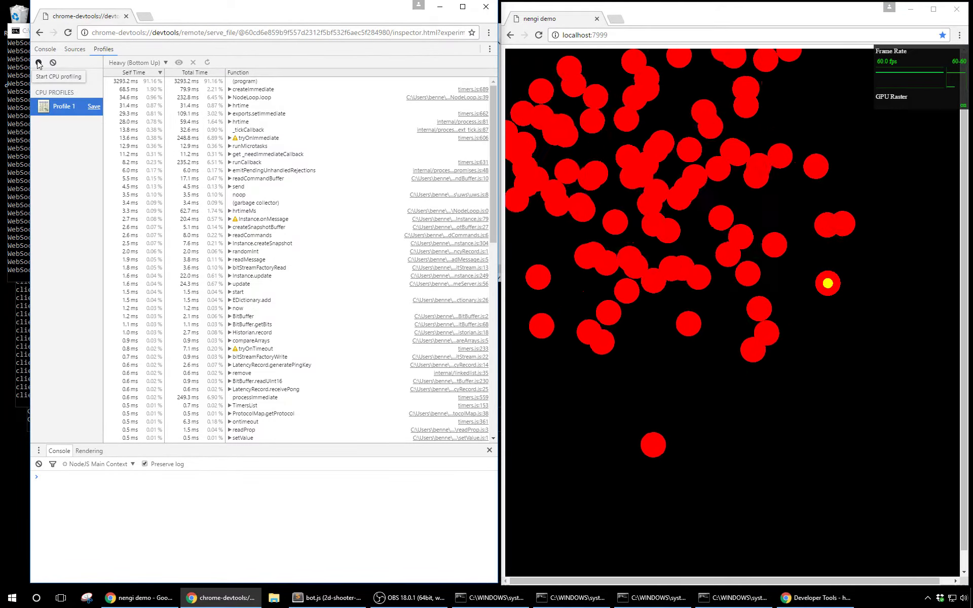
- Record Profile 2 while bots shoot, surfacing Instance.createSnapshot and compareArrays
left_click(38, 62)
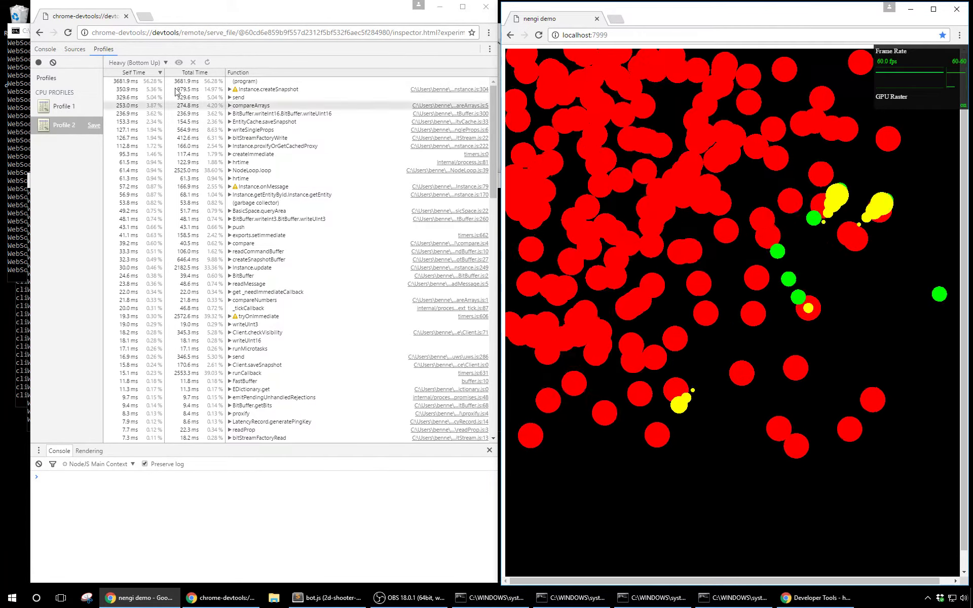
mouse_move(37, 61)
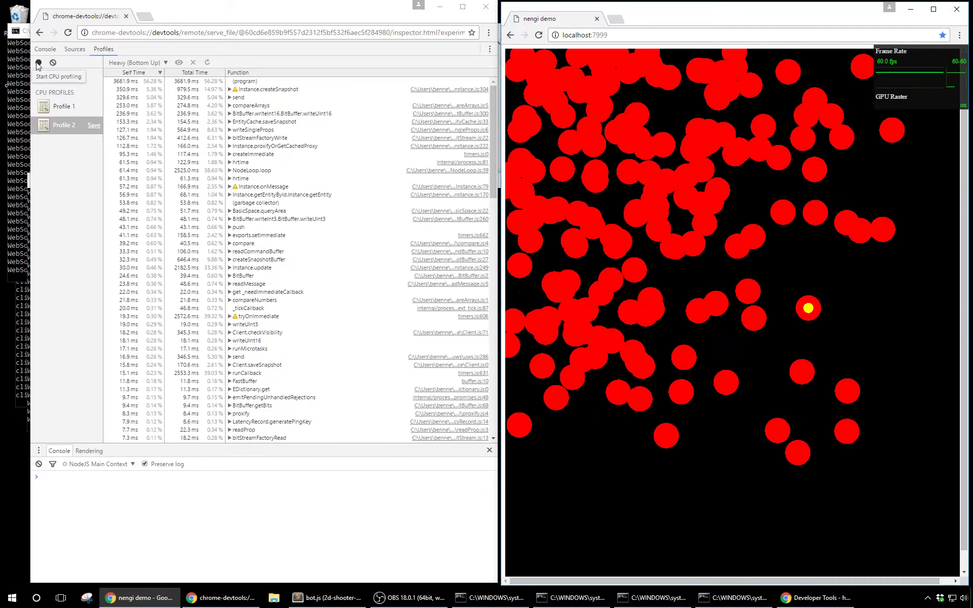
- Record and stop Profile 3, whose bottom-up list is led by compareArrays
left_click(38, 62)
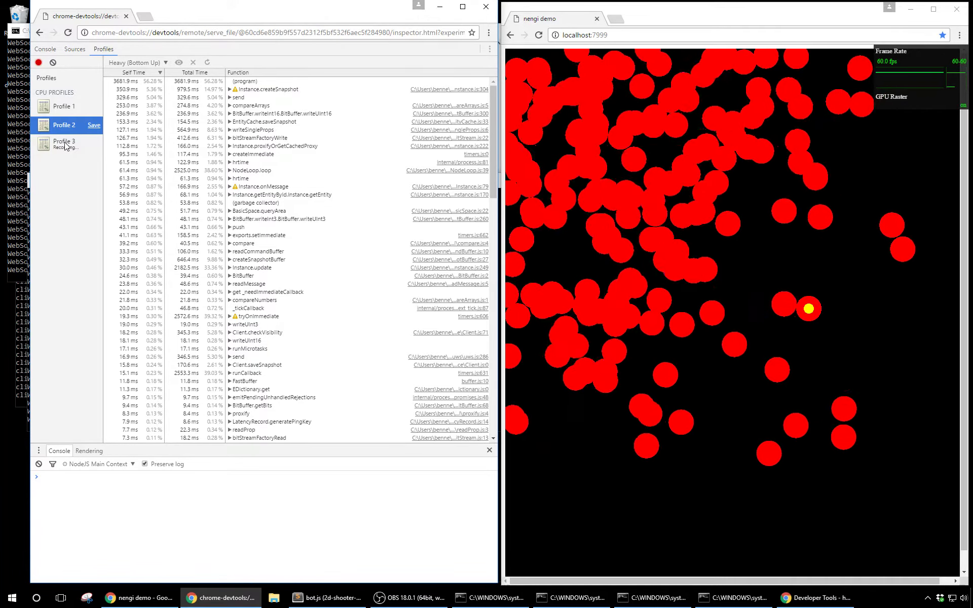
left_click(37, 62)
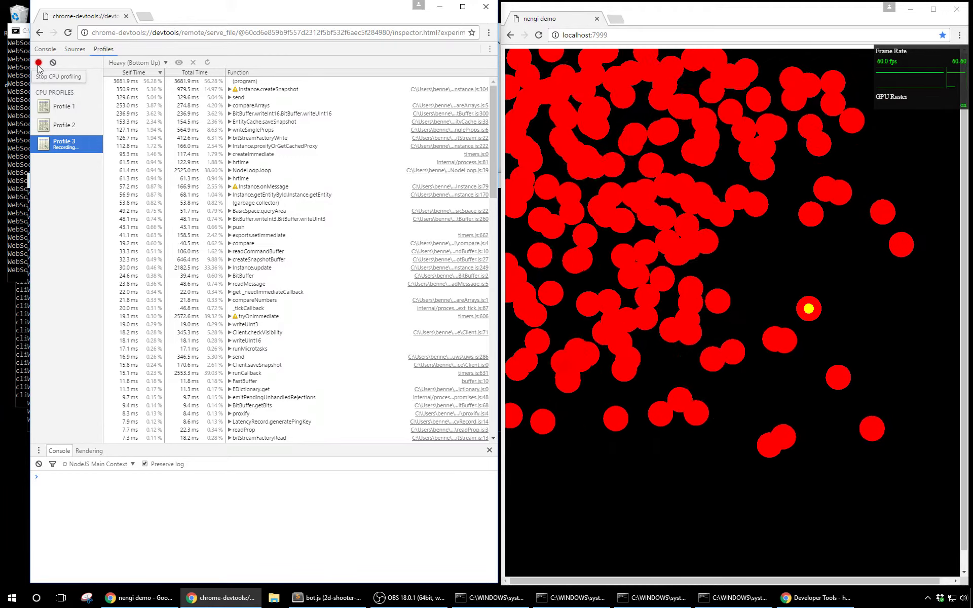
left_click(37, 62)
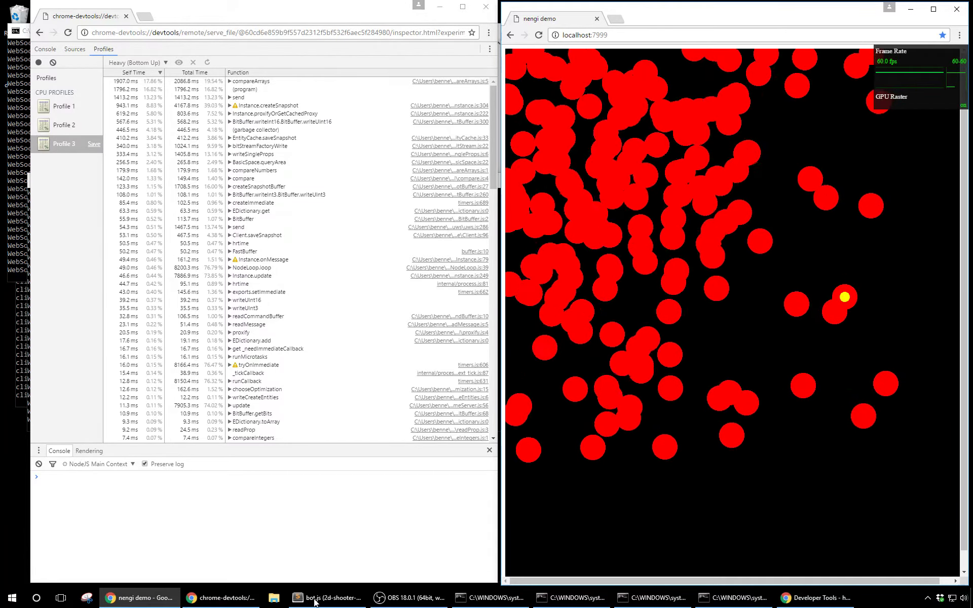
left_click(327, 598)
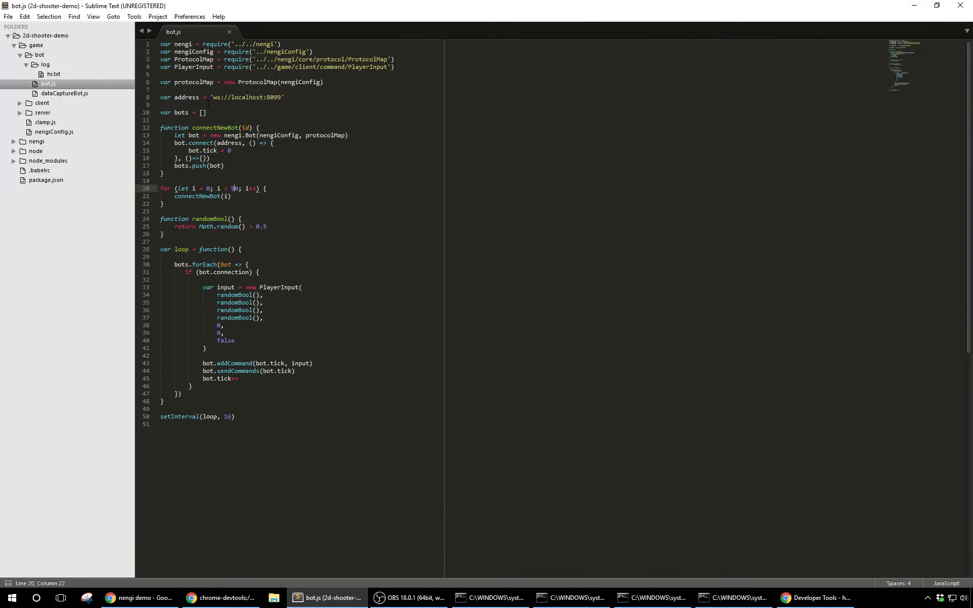
double_click(247, 97)
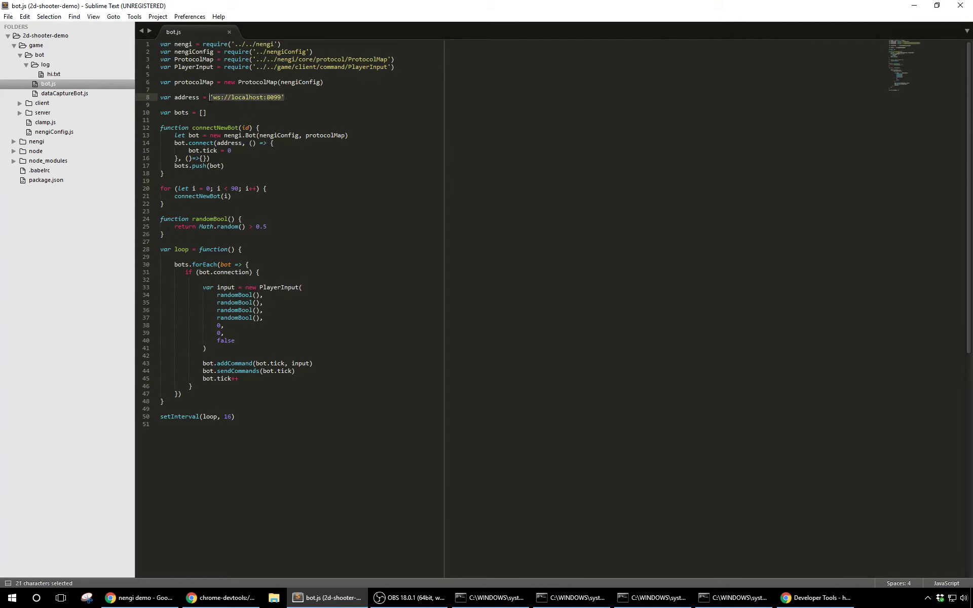
left_click(173, 105)
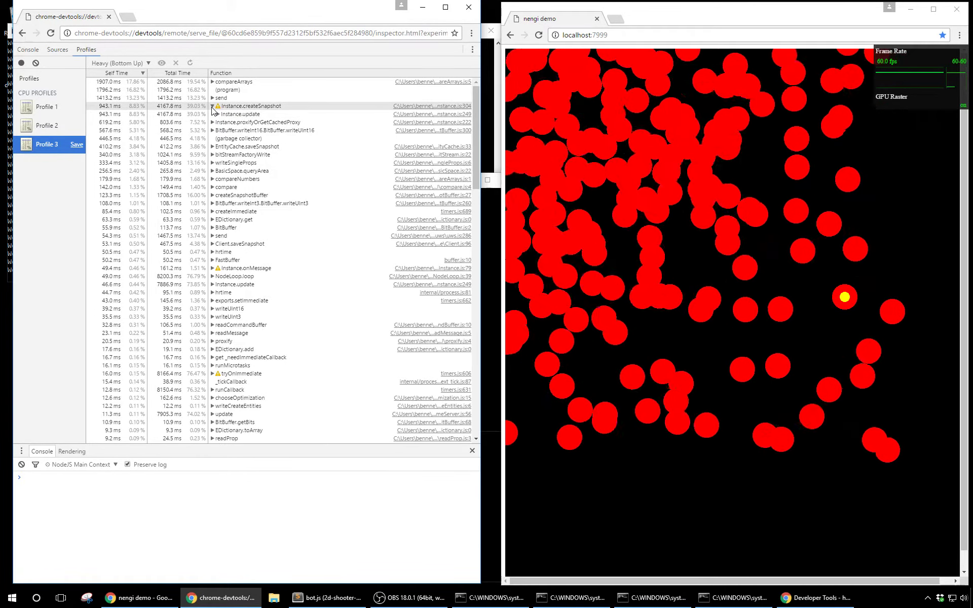
- Expand proxifyOrGetCachedProxy and send to trace them to Instance.createSnapshot, then collapse
left_click(214, 105)
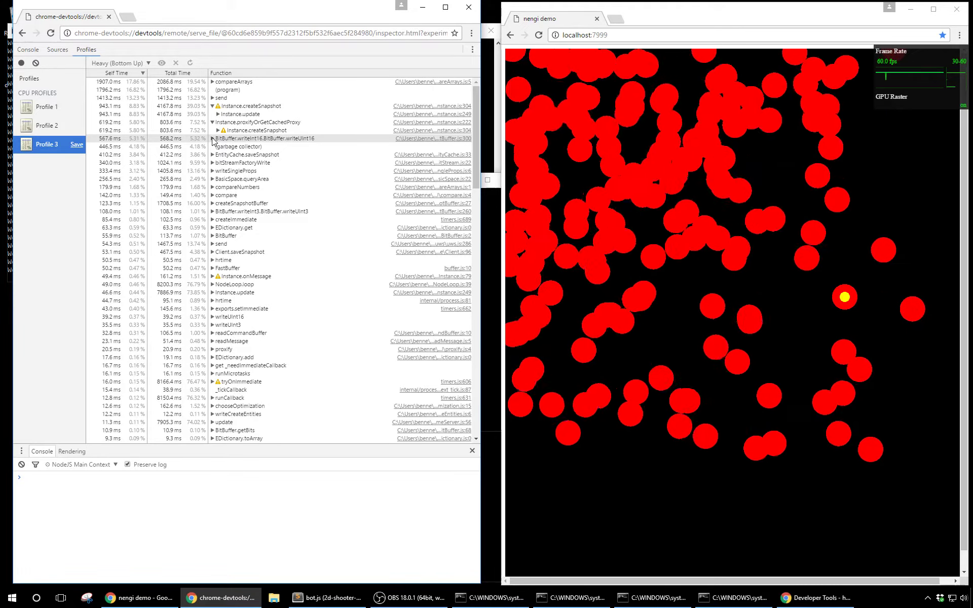
left_click(214, 98)
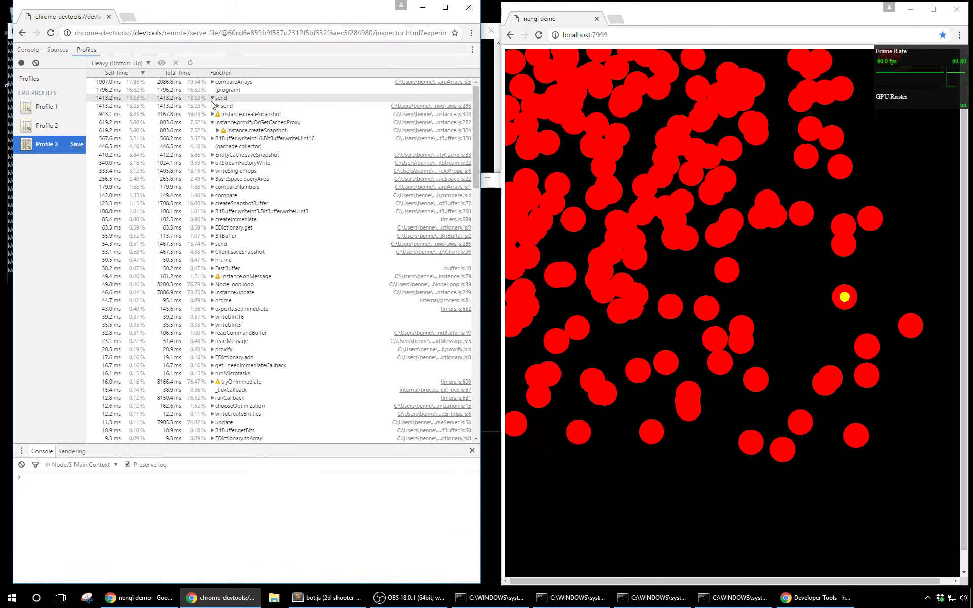
left_click(222, 99)
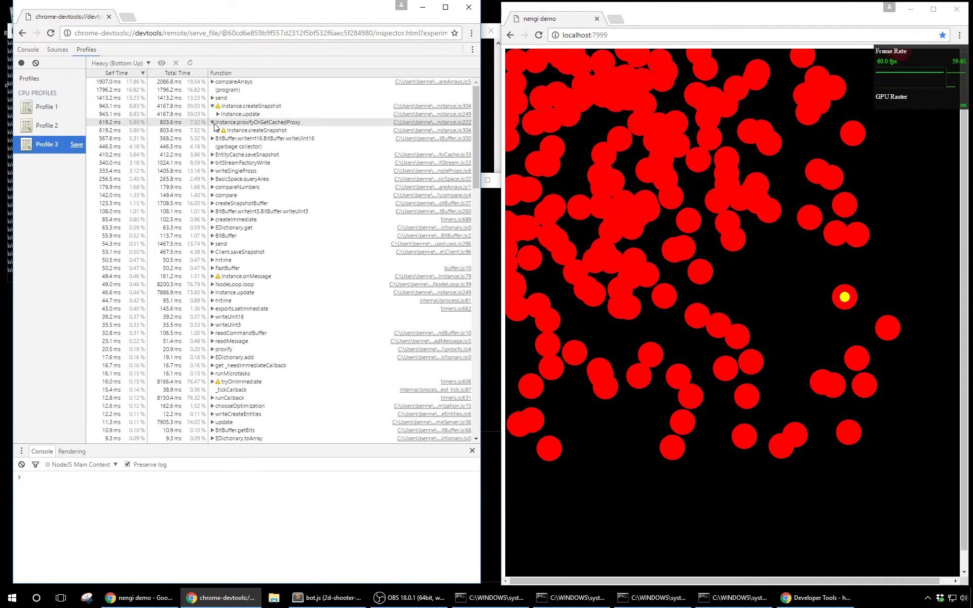
left_click(214, 105)
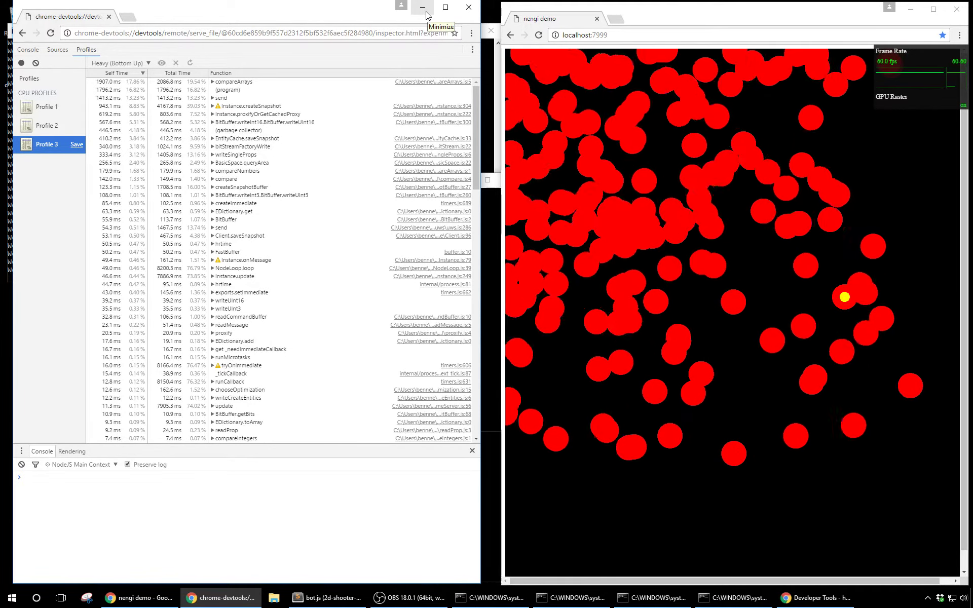
- Minimize the DevTools profiler window so the bot consoles and demo are visible
left_click(422, 7)
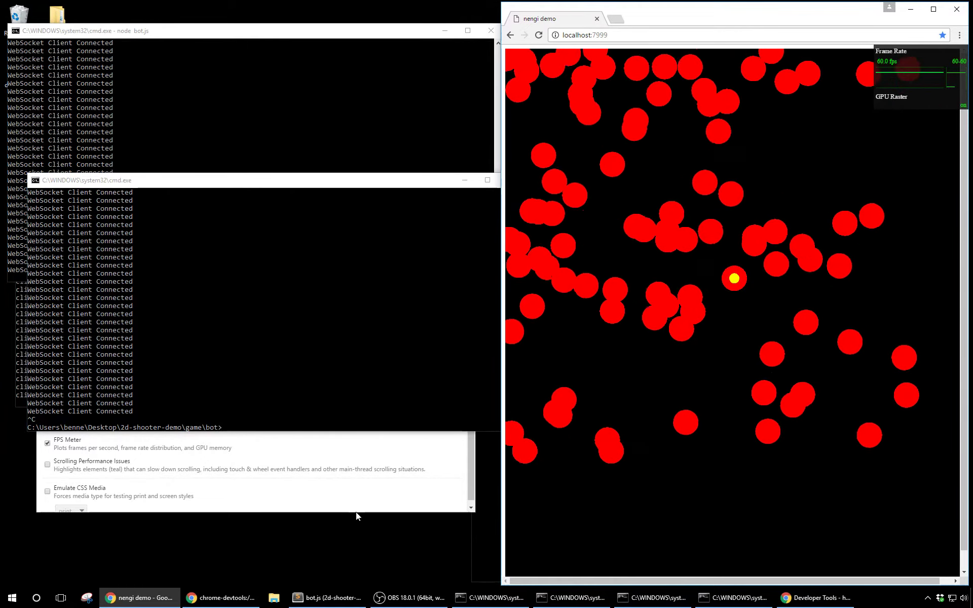
- Bring up dataCaptureBot.js and review its on-connect callback and the stream.write line
left_click(328, 598)
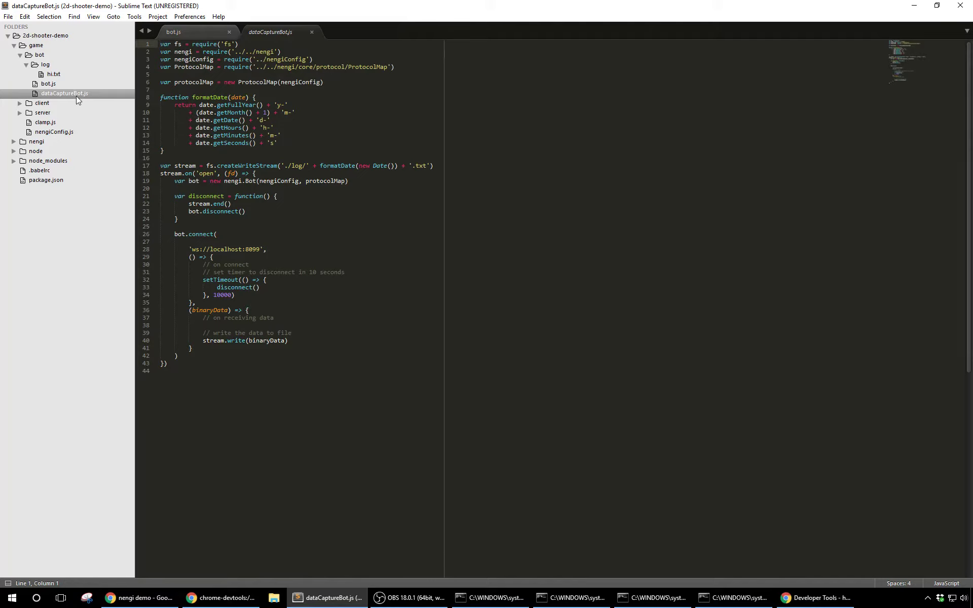
mouse_move(49, 84)
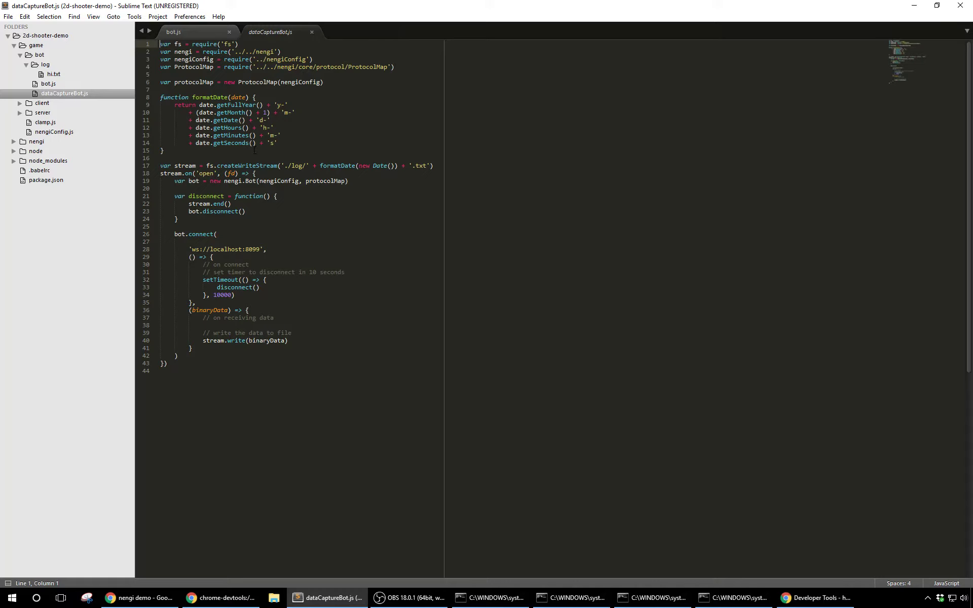
left_click(211, 256)
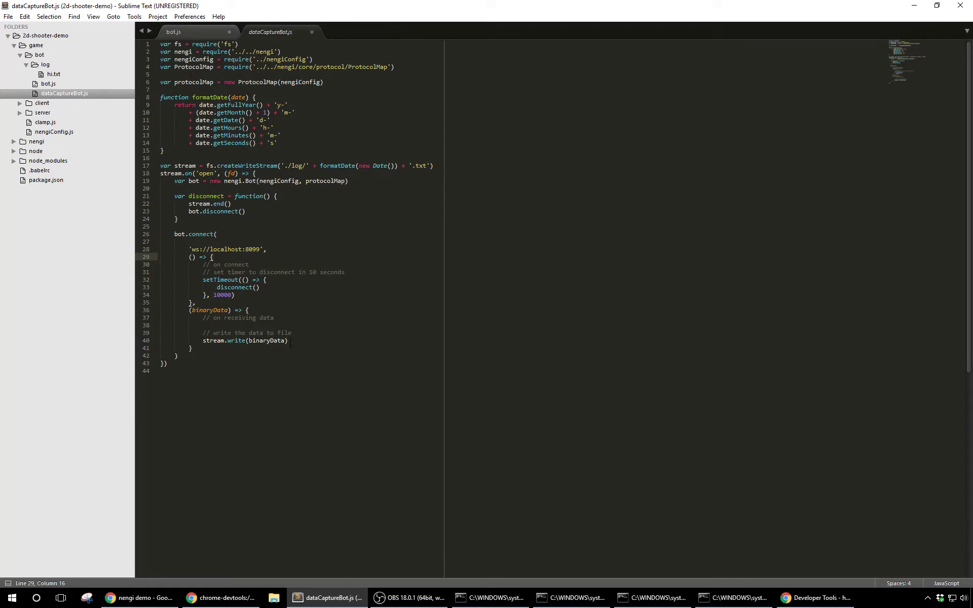
left_click(233, 333)
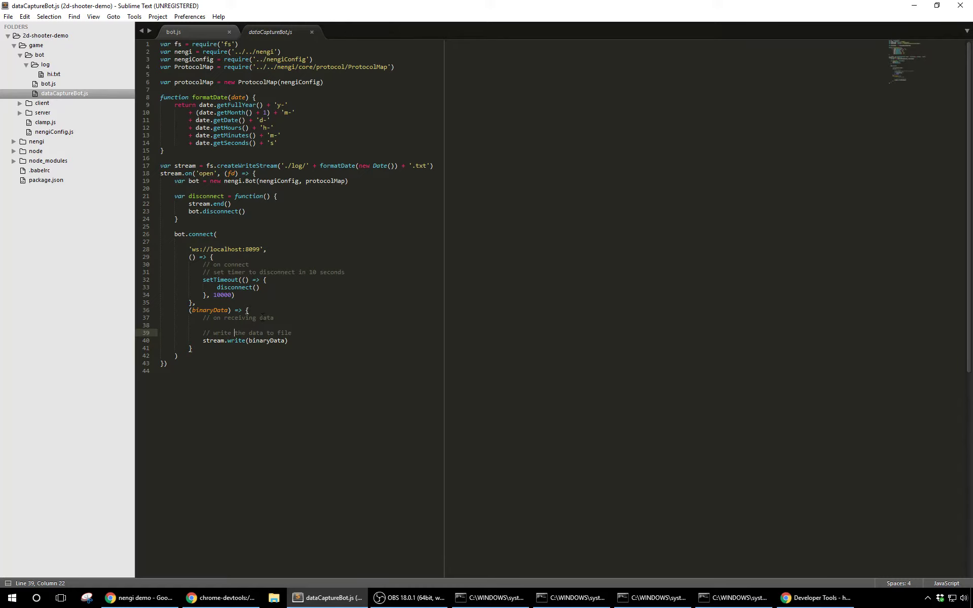
mouse_move(441, 210)
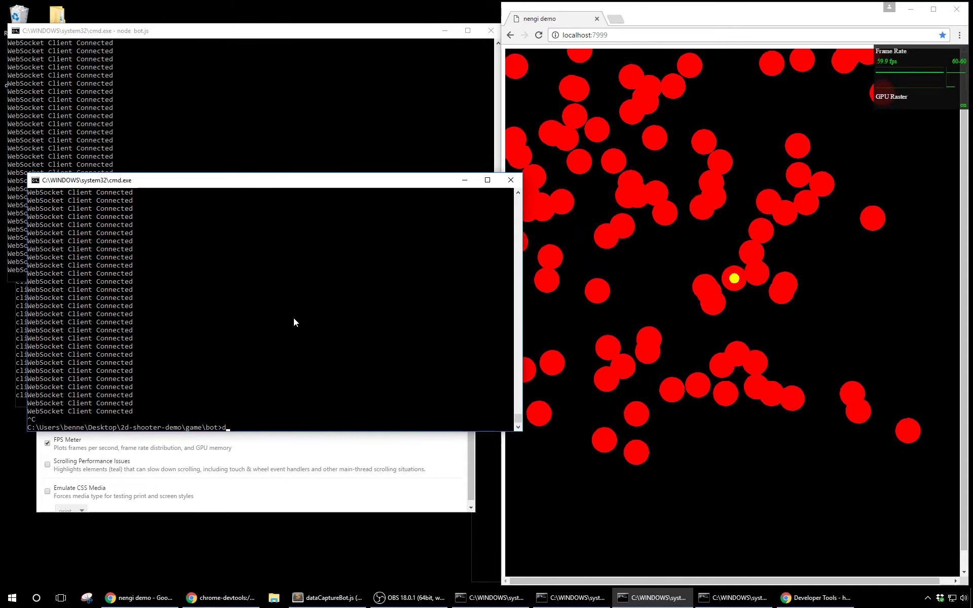
- Dismiss the file-open warning and run 'node dataCaptureBot.js' from the prompt
type("ataCaptureBot.js")
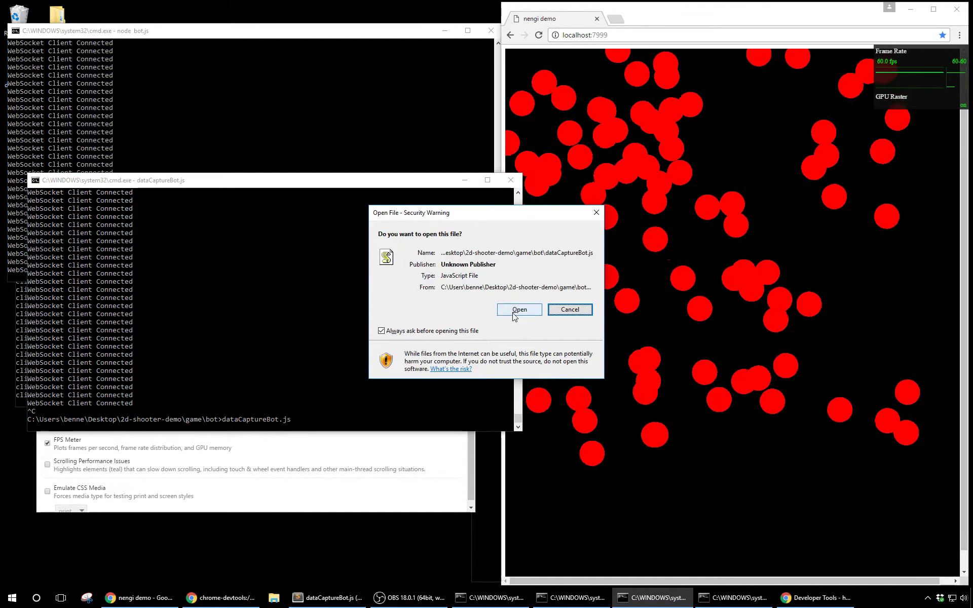
left_click(519, 309)
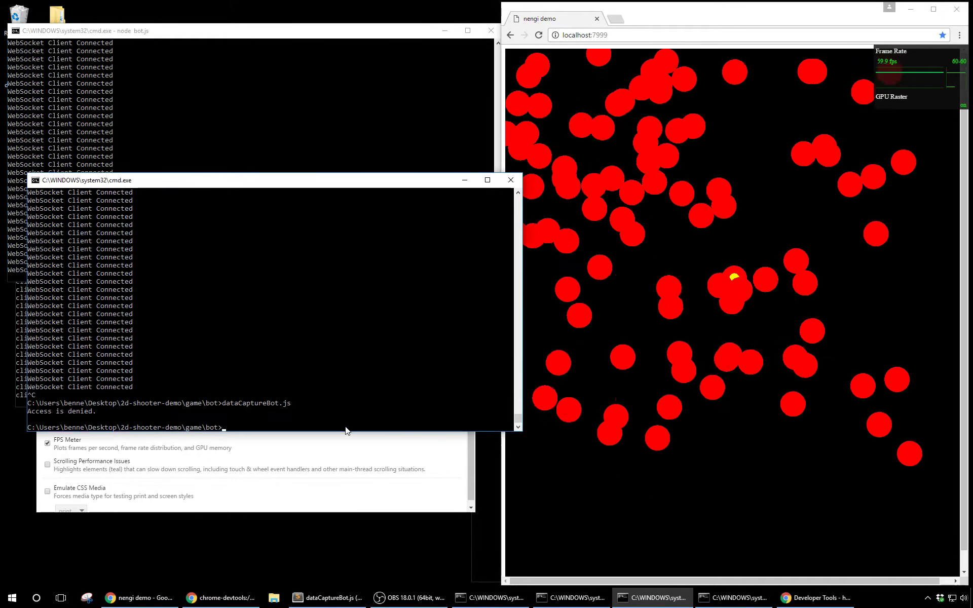
type("node dataCaptureBot.js")
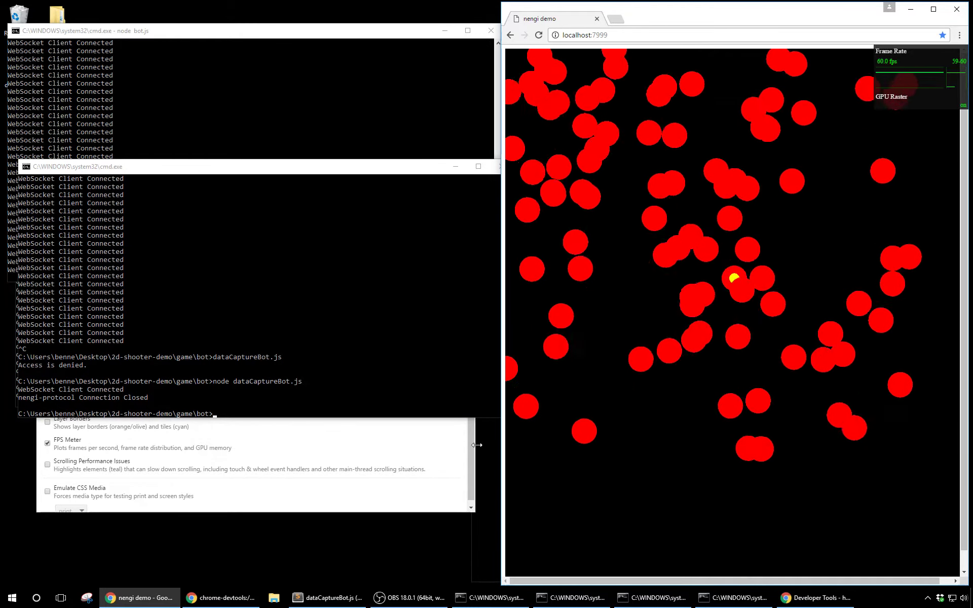
- From the Sublime sidebar, open the containing folder of the captured log .txt file
left_click(327, 598)
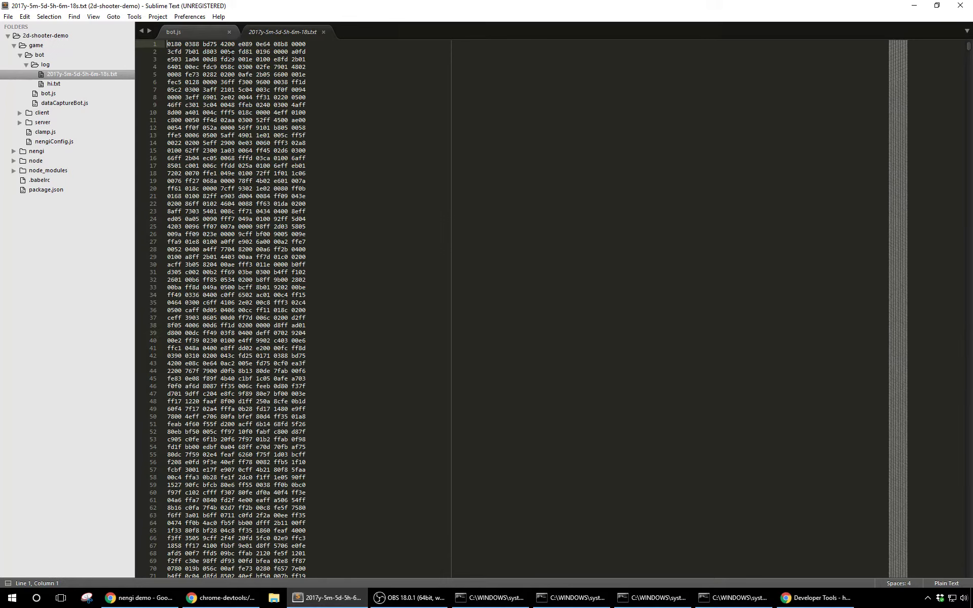
right_click(82, 74)
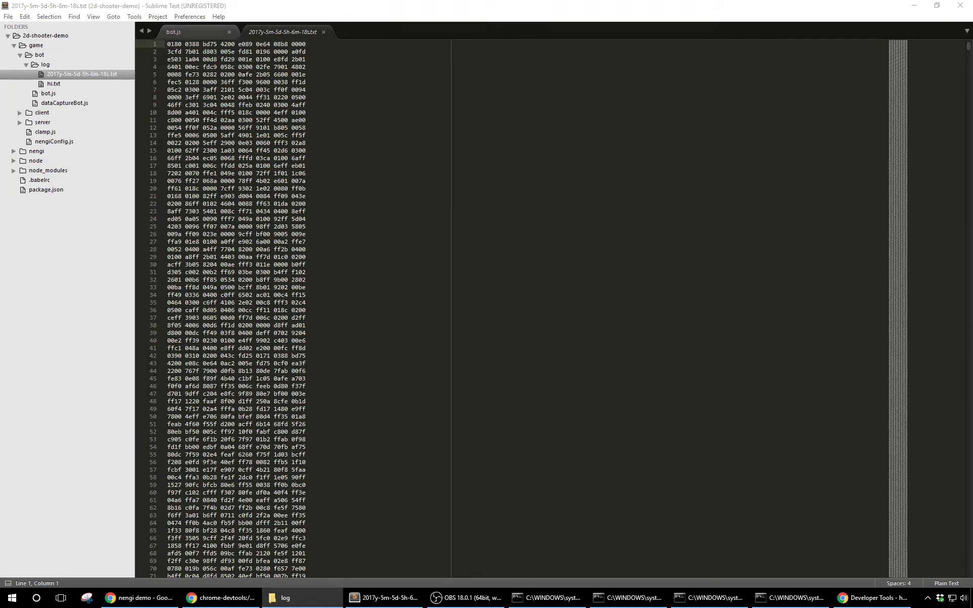
- Select the timestamped capture file in Explorer to read its 92 KB size
left_click(281, 597)
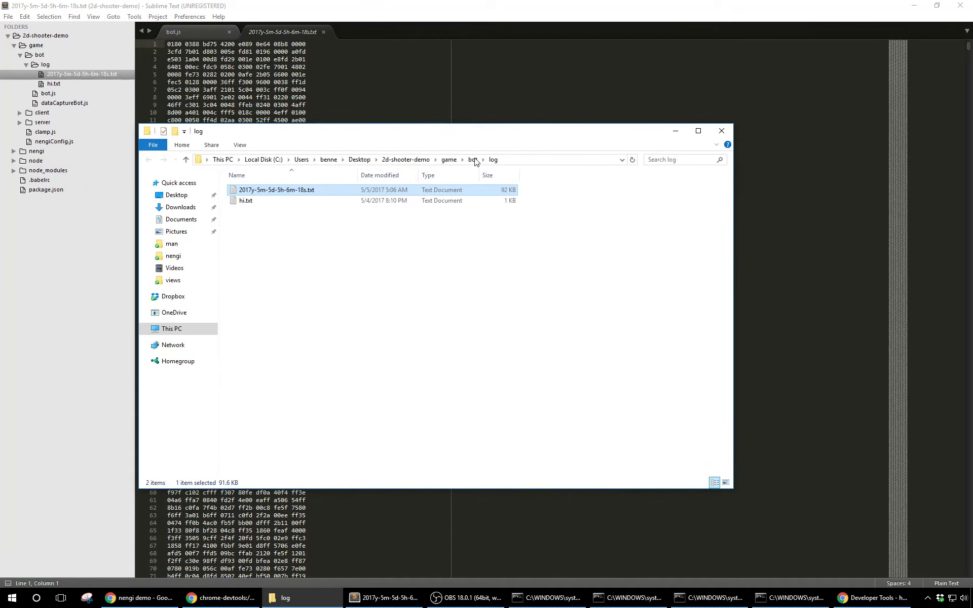
mouse_move(321, 197)
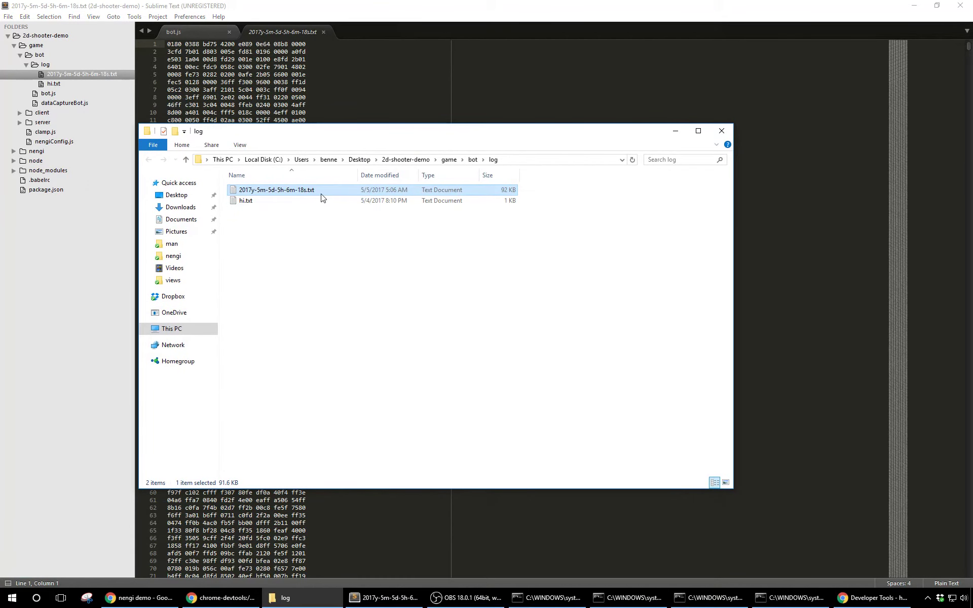
mouse_move(276, 189)
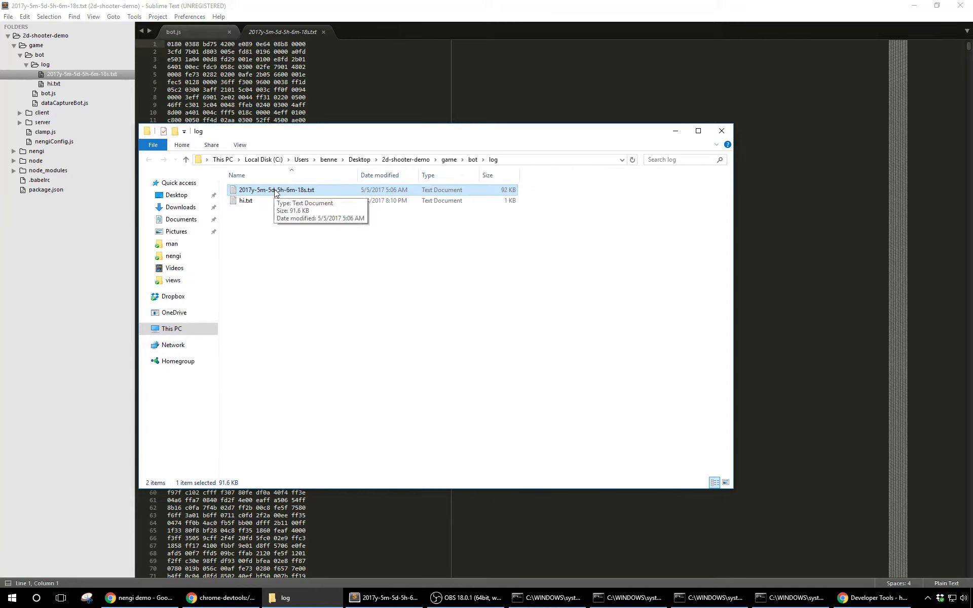
mouse_move(515, 195)
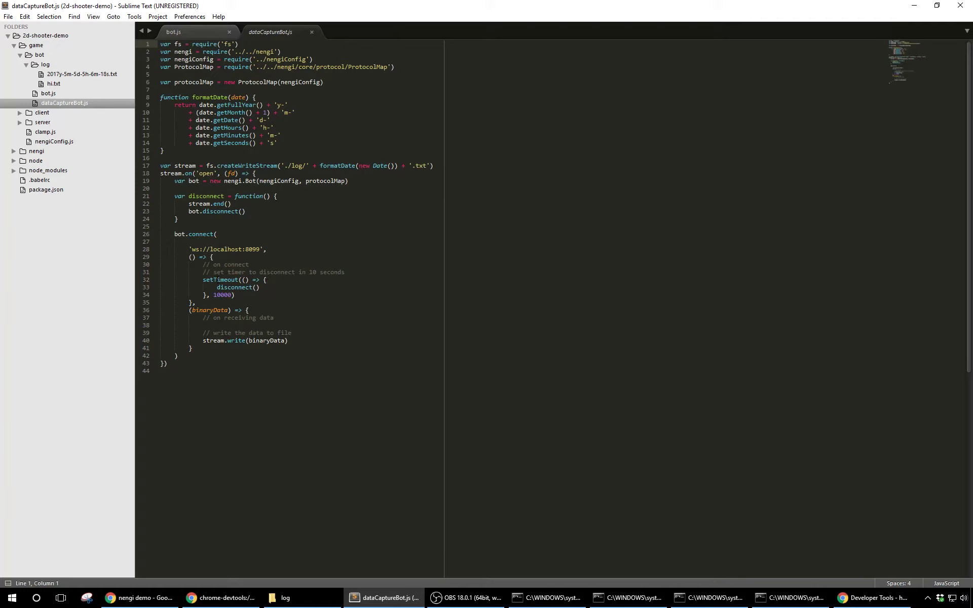
- Note the ten-second disconnect timer, then switch to bot.js with its 90-bot connection loop
left_click(240, 286)
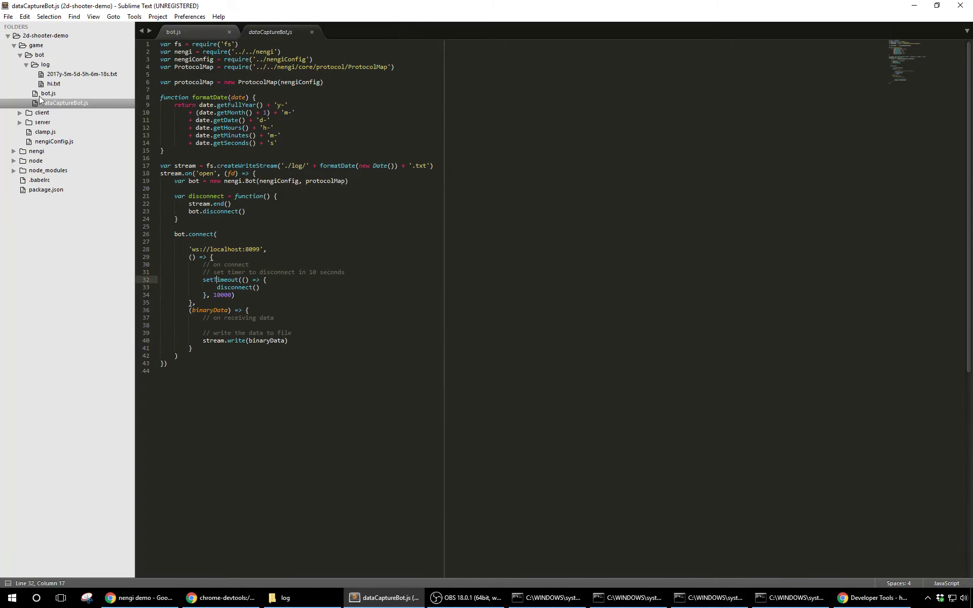
left_click(285, 598)
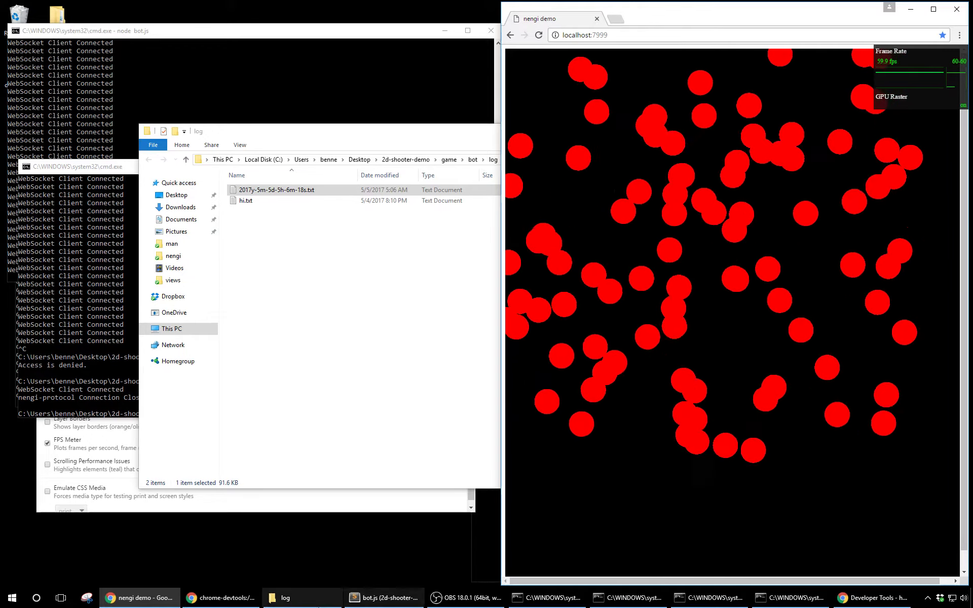
left_click(383, 598)
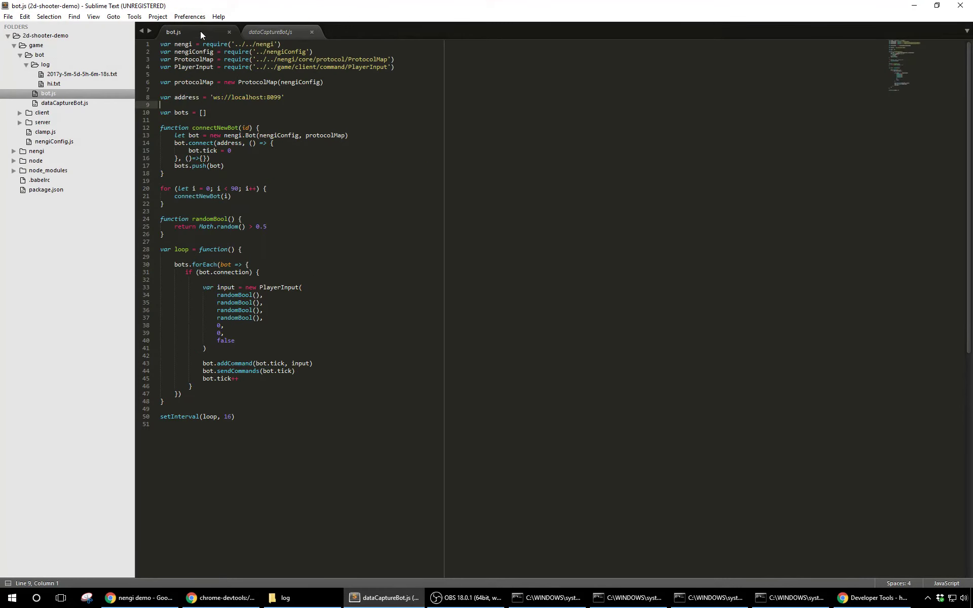
- Change the bots' final PlayerInput argument from false to true and save bot.js
double_click(227, 340)
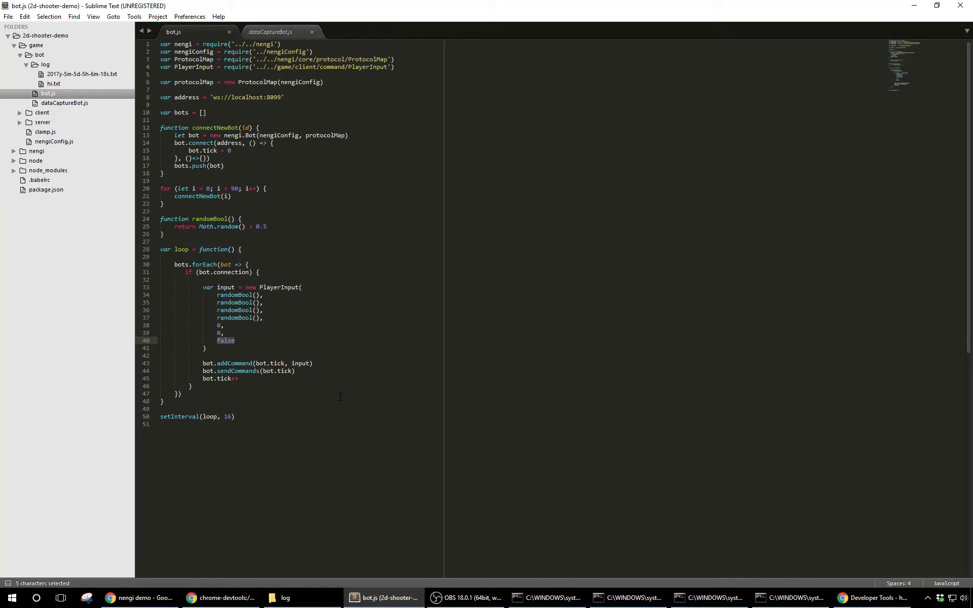
type("true")
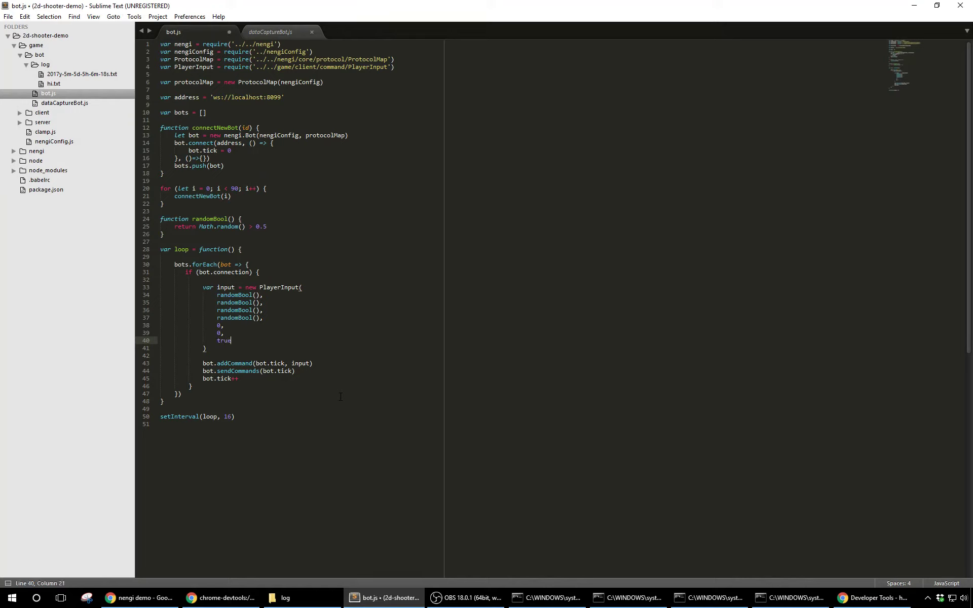
left_click(237, 188)
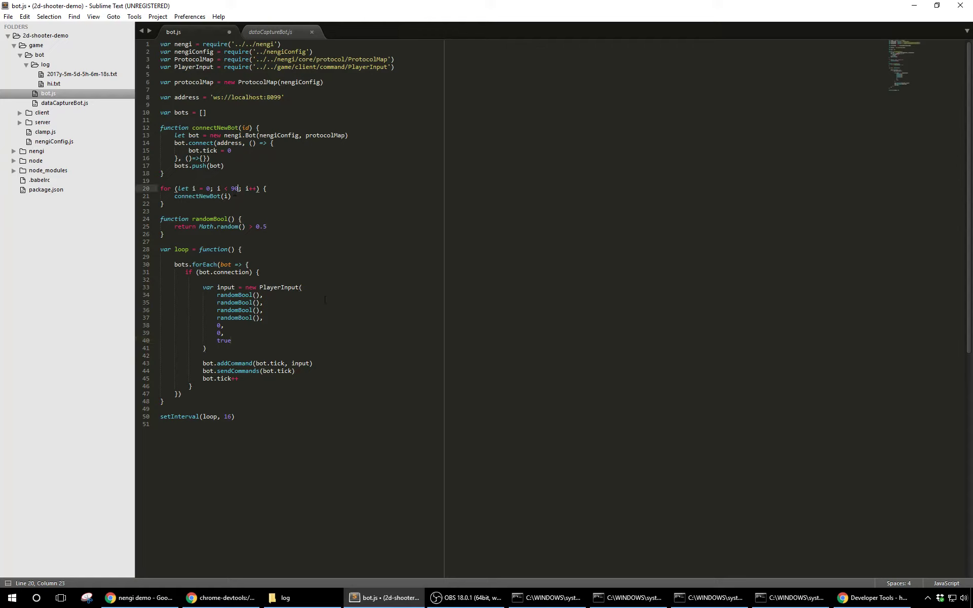
key("Backspace")
type("3")
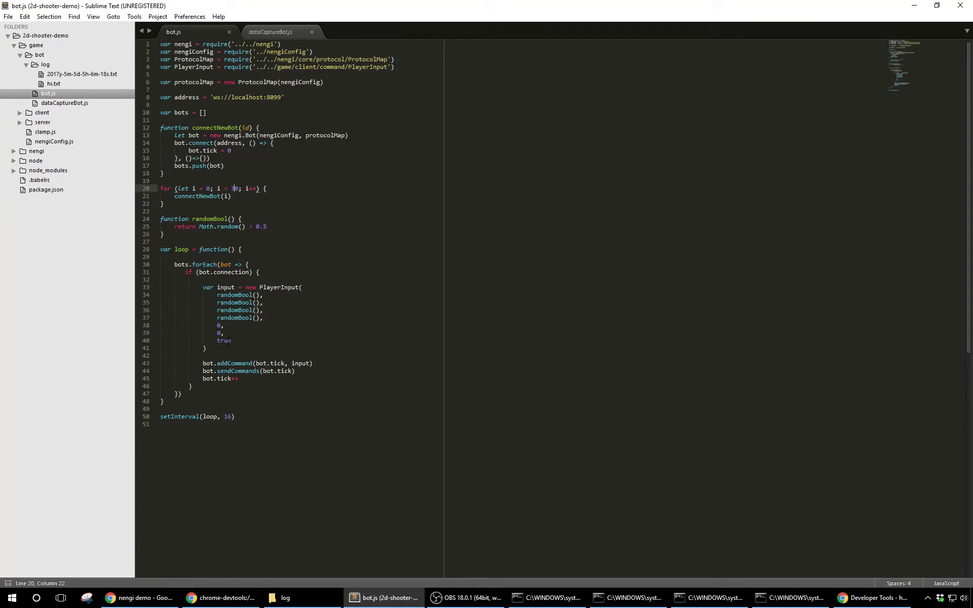
- Bring up the running nengi demo to watch the shooting bots drop it to about 18 fps
left_click(220, 326)
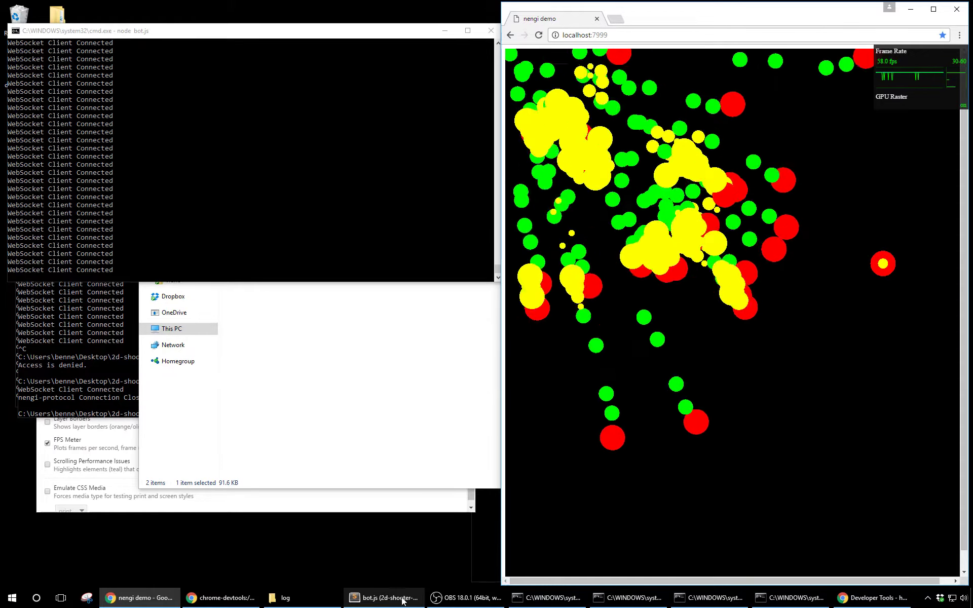
mouse_move(385, 598)
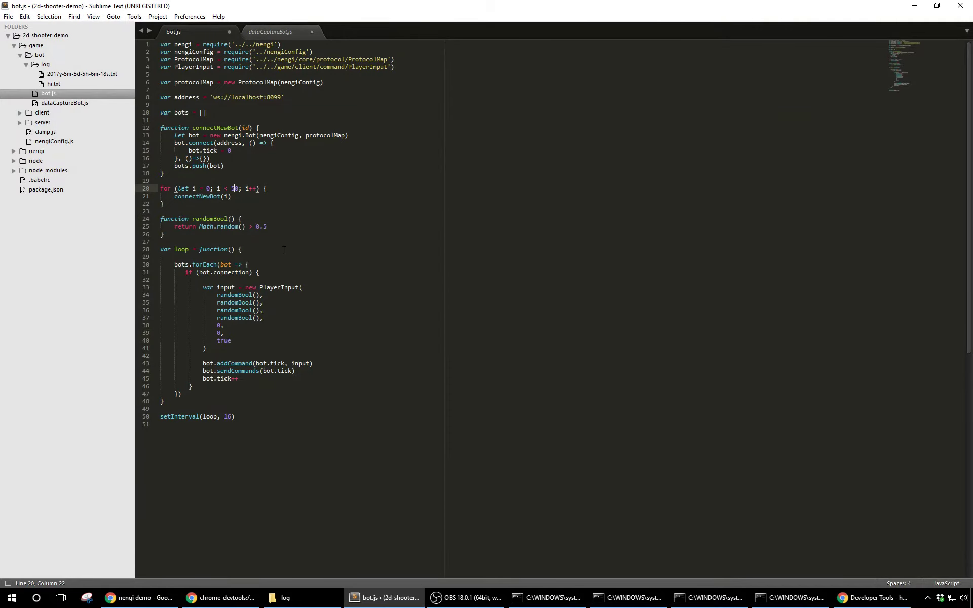
- Save the edited bot count in bot.js with Ctrl+S
key("ctrl+s")
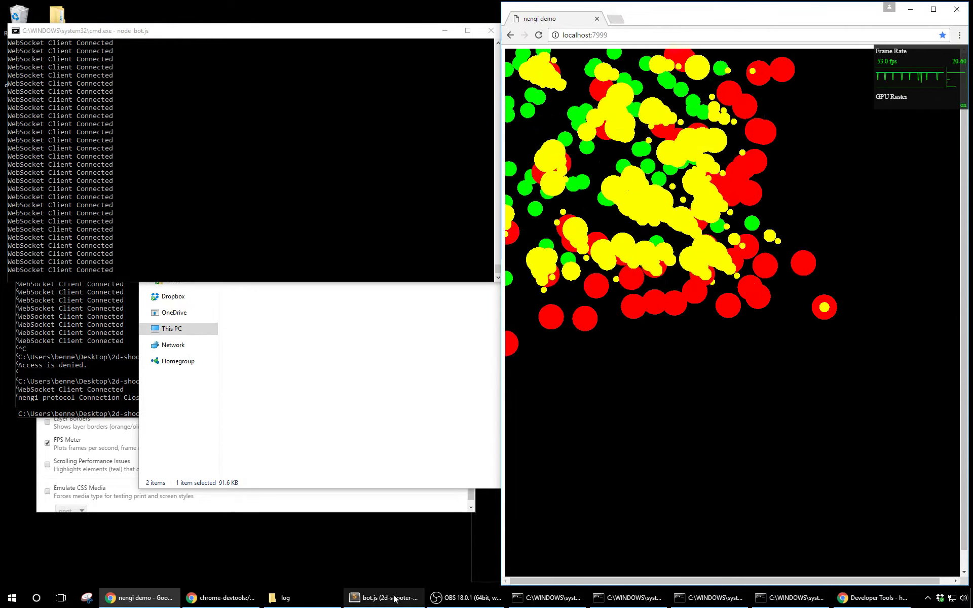
- Return to the editor and switch from bot.js to dataCaptureBot.js under game/bot
left_click(384, 598)
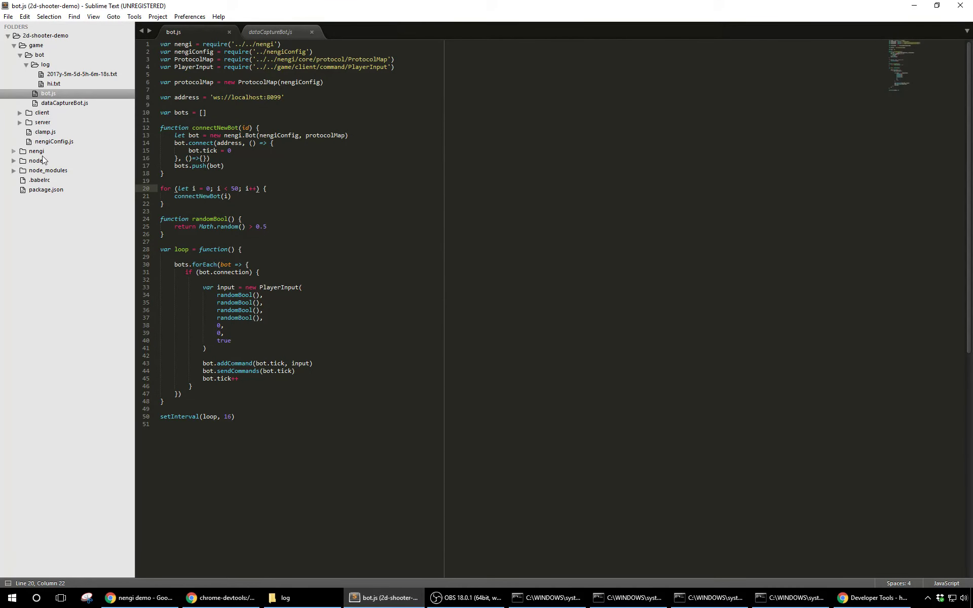
mouse_move(900, 19)
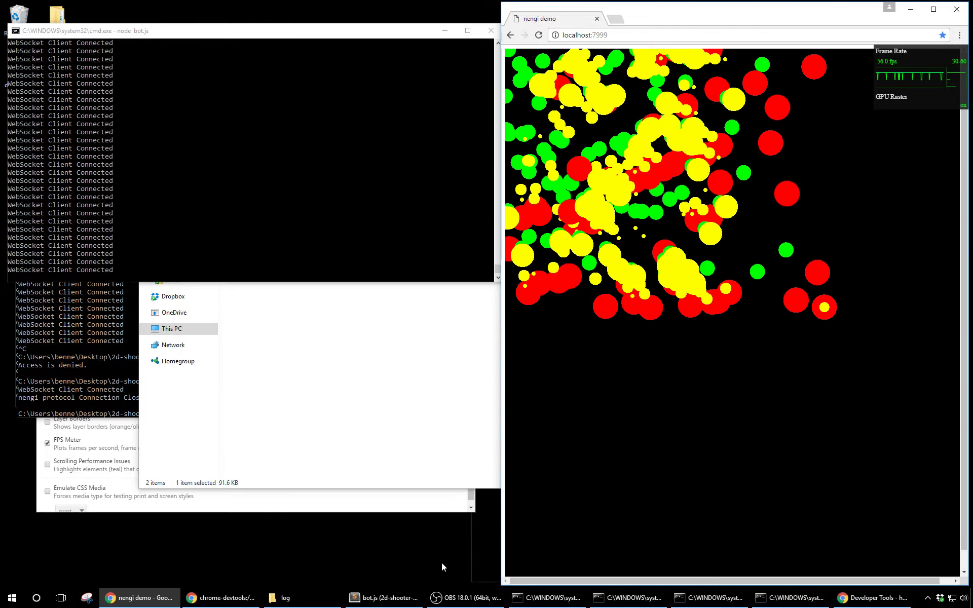
left_click(385, 598)
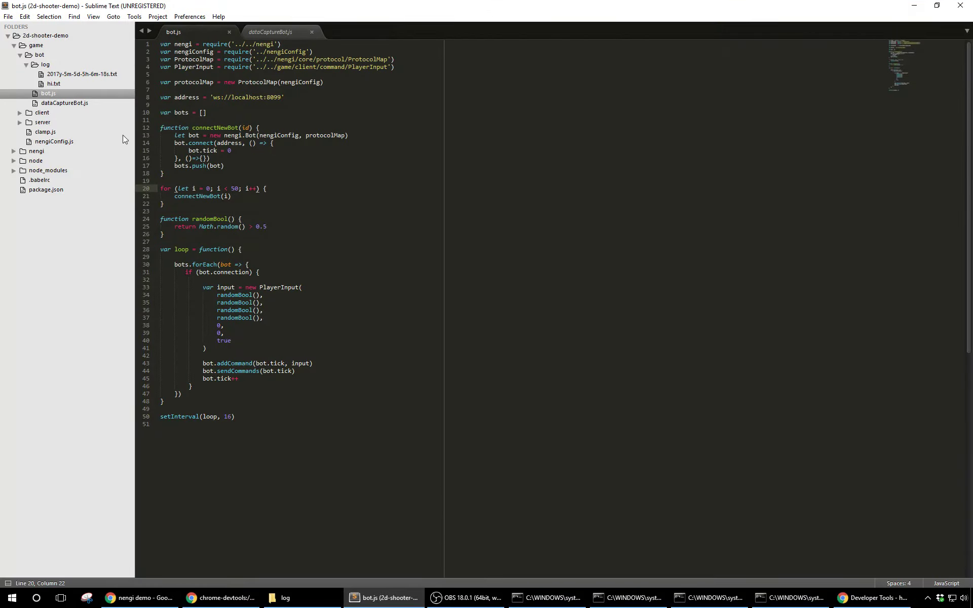
mouse_move(55, 90)
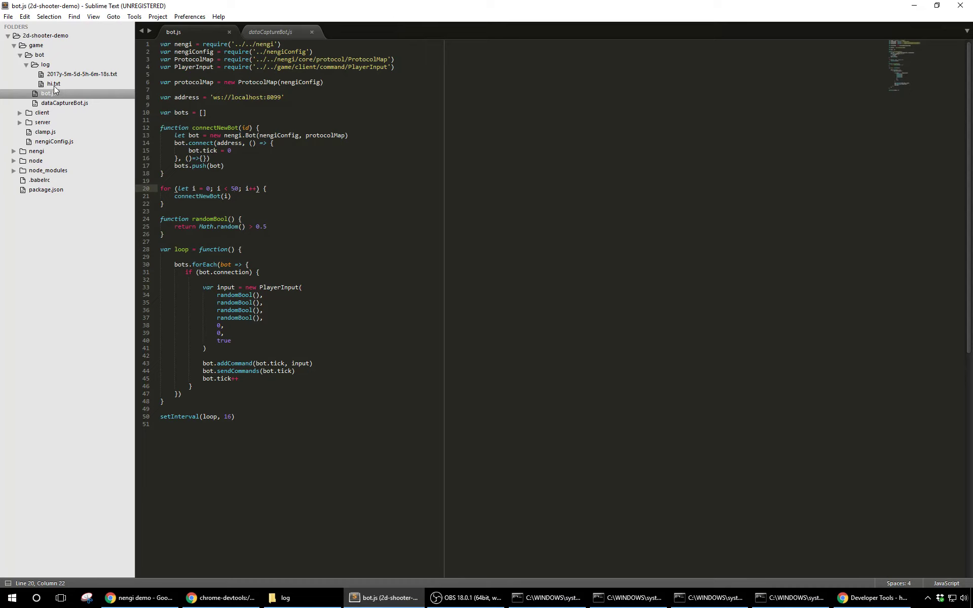
mouse_move(84, 122)
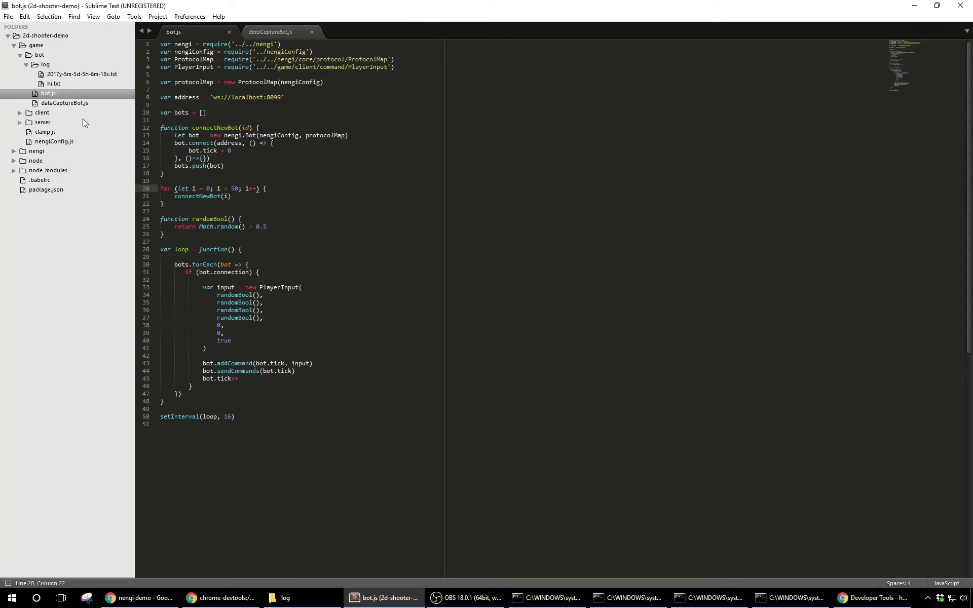
left_click(270, 32)
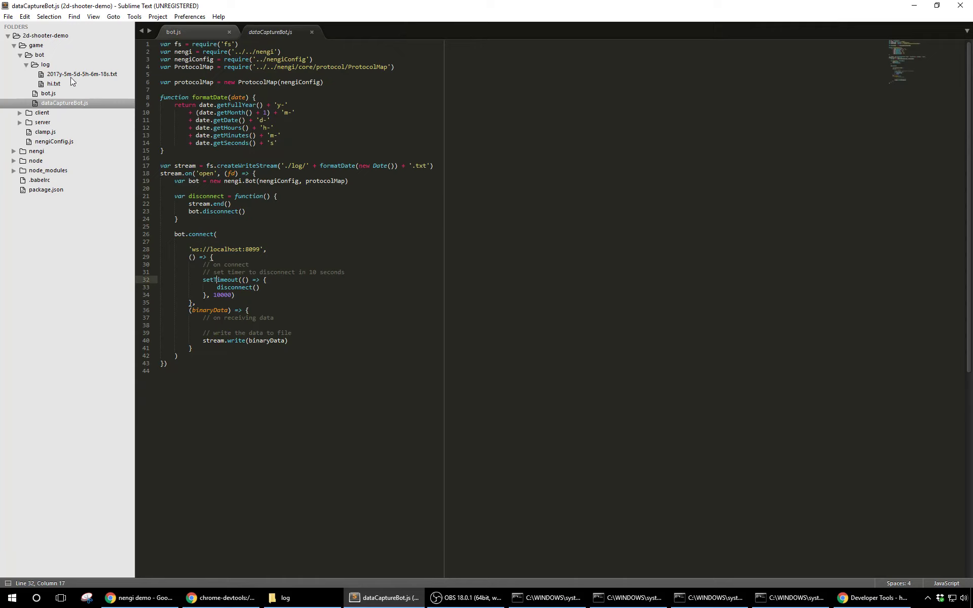